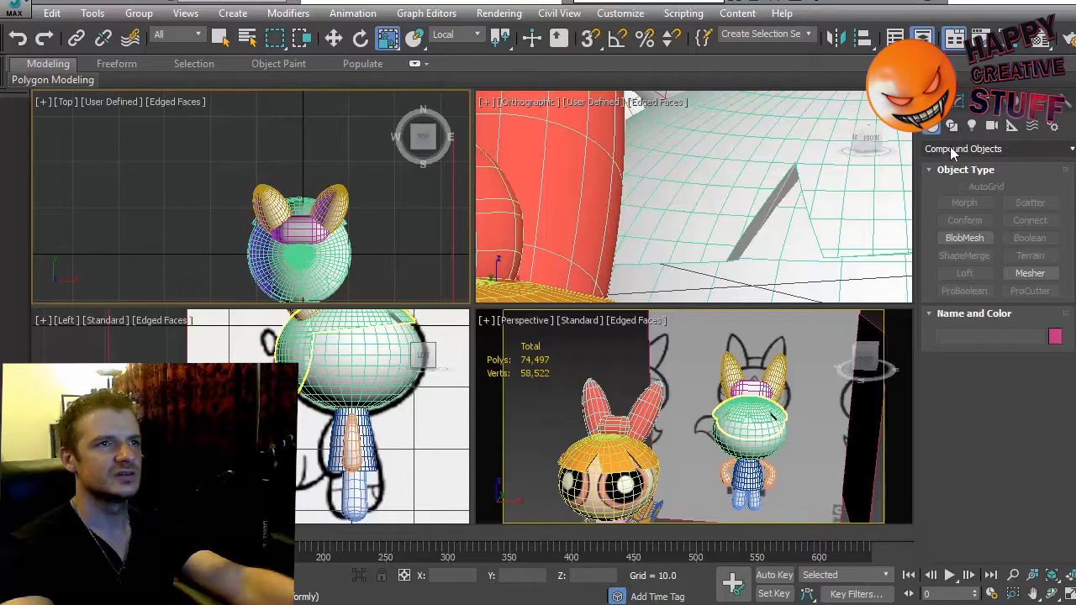
Create a Capsule from Extended Primitives in the Top viewport over the character's head
{"action": "left_click", "coordinate": [995, 148]}
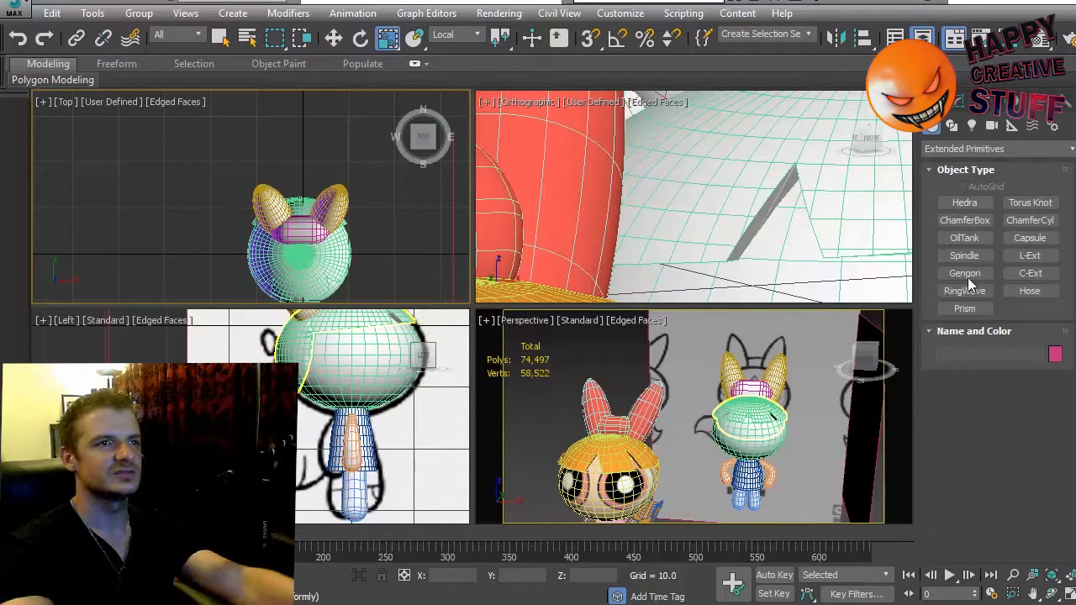
{"action": "left_click", "coordinate": [1029, 239]}
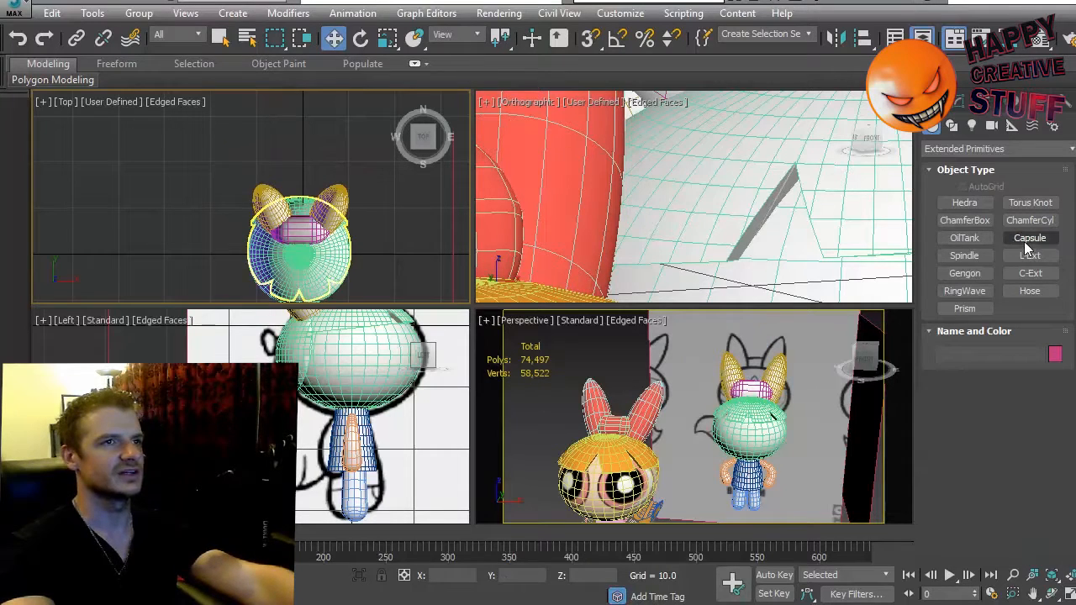
{"action": "left_click", "coordinate": [1029, 237]}
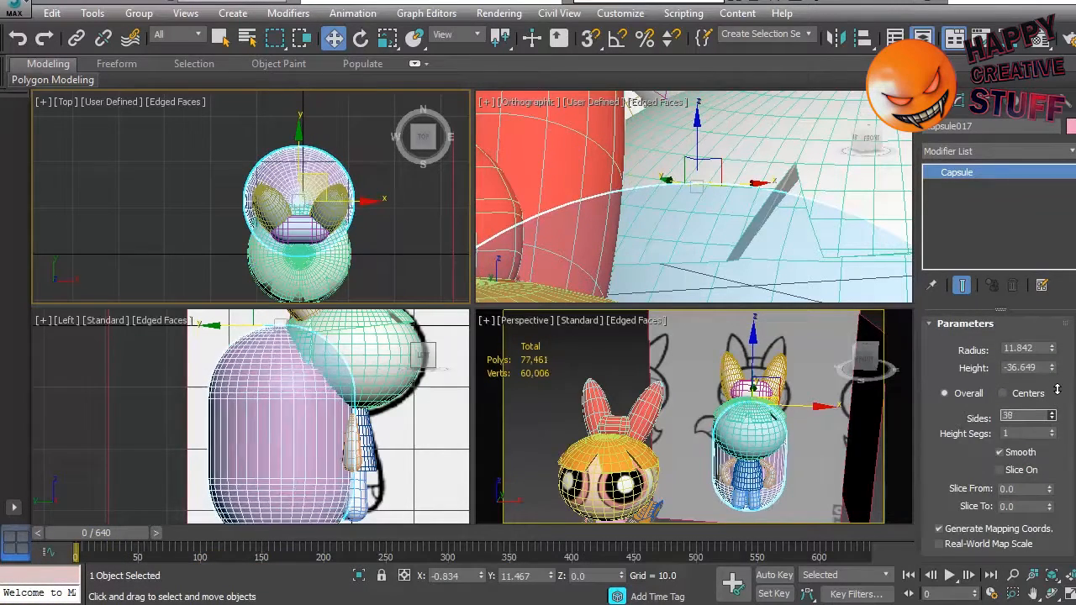
Move the capsule up onto the head and set its Height to about 27.3
{"action": "left_click", "coordinate": [1051, 419]}
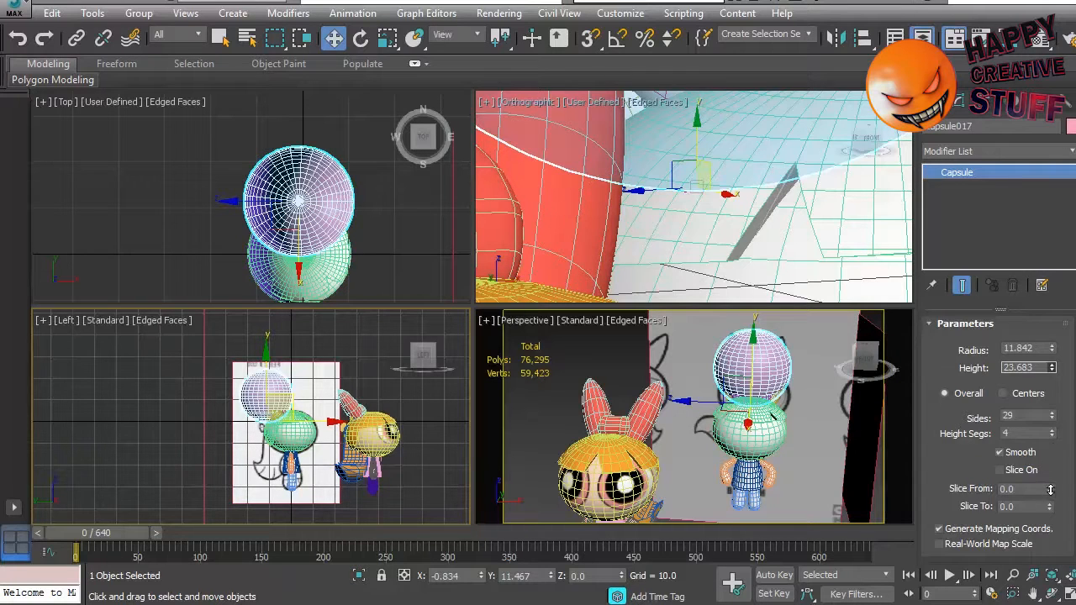
{"action": "left_click_drag", "start_coordinate": [1051, 370], "coordinate": [1051, 357]}
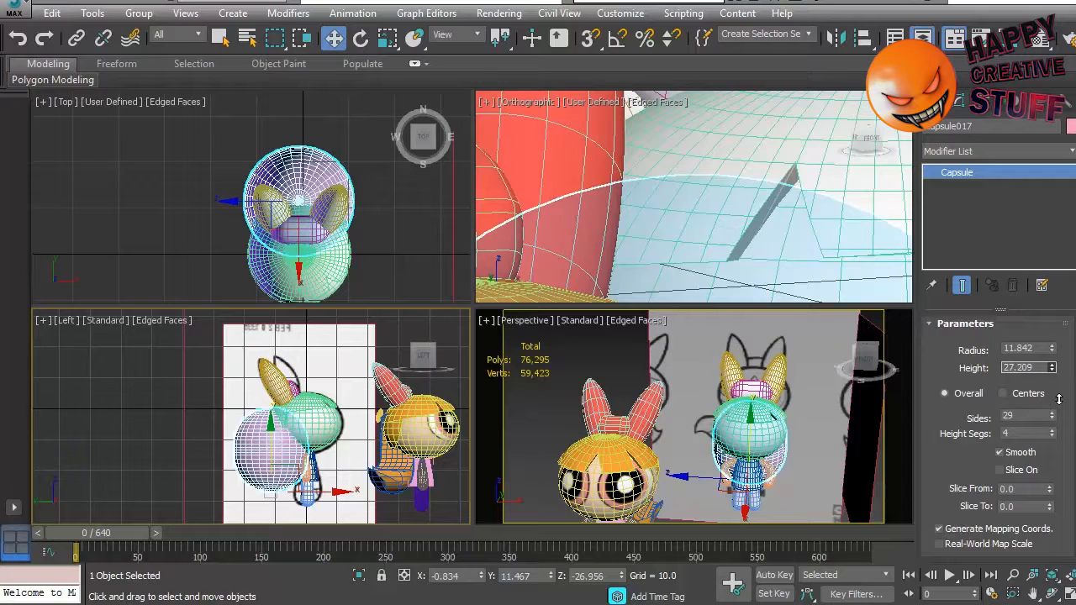
{"action": "left_click_drag", "start_coordinate": [1052, 363], "coordinate": [1052, 366]}
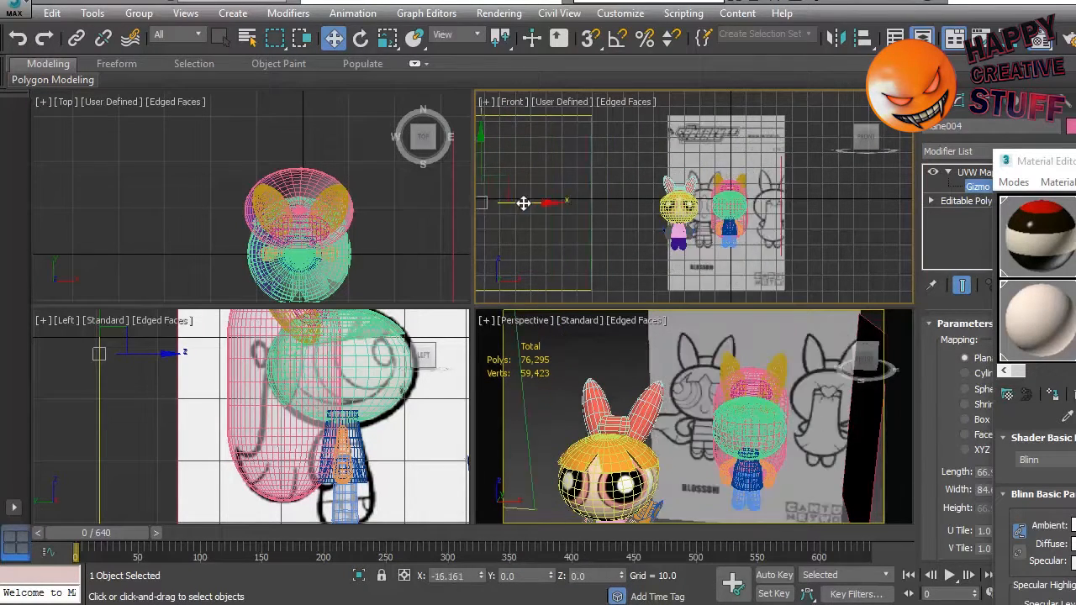
Zoom the maximized Left viewport onto the head capsule and reference image
{"action": "left_click_drag", "start_coordinate": [523, 202], "coordinate": [484, 207]}
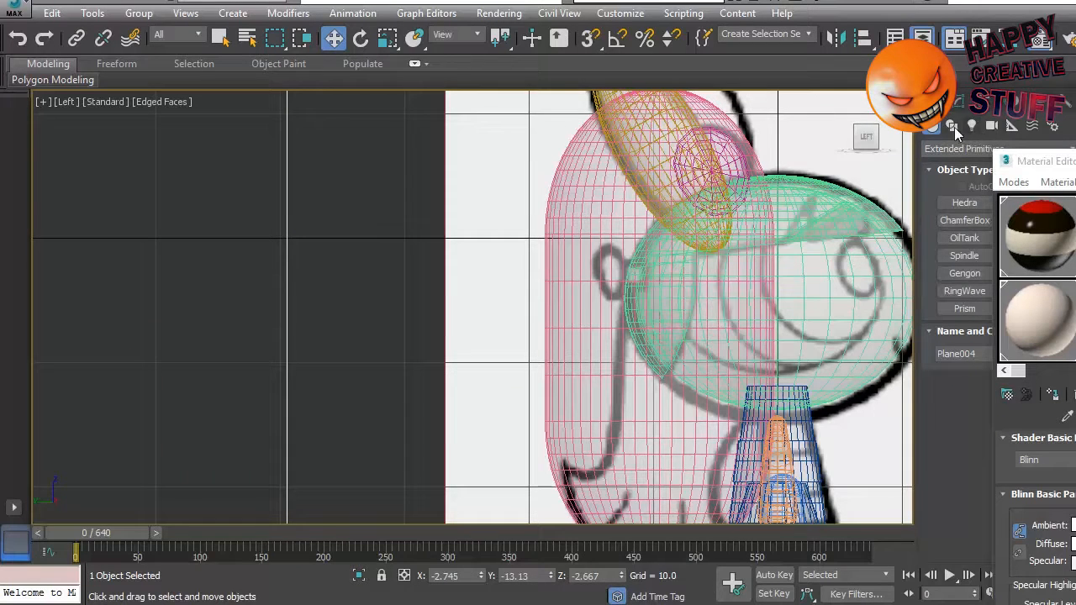
Draw a Line spline along the hair outline in the Left viewport and finish it
{"action": "left_click", "coordinate": [952, 125]}
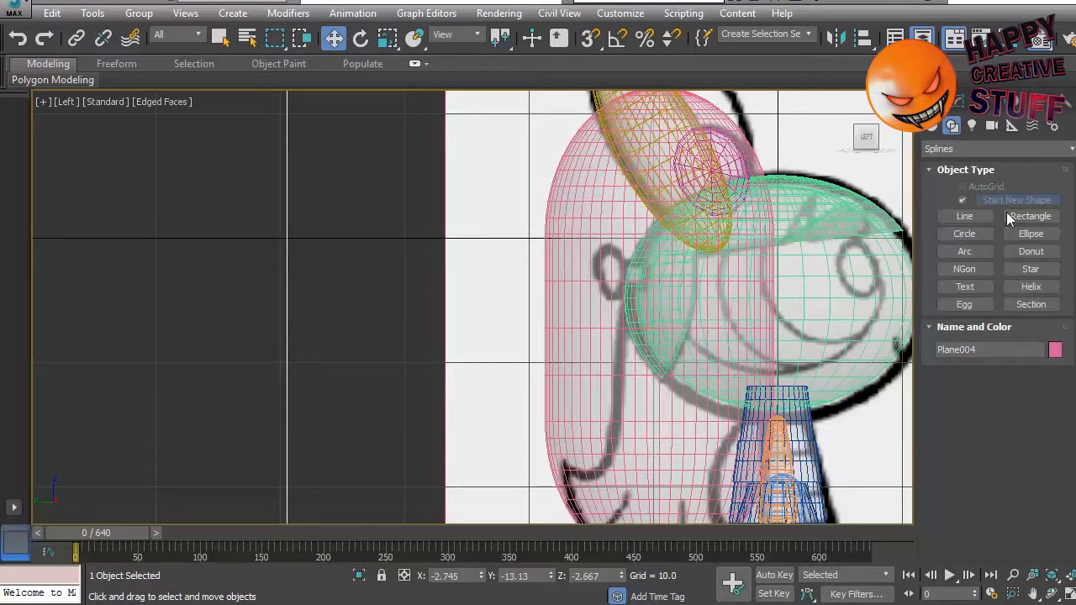
{"action": "left_click", "coordinate": [965, 215]}
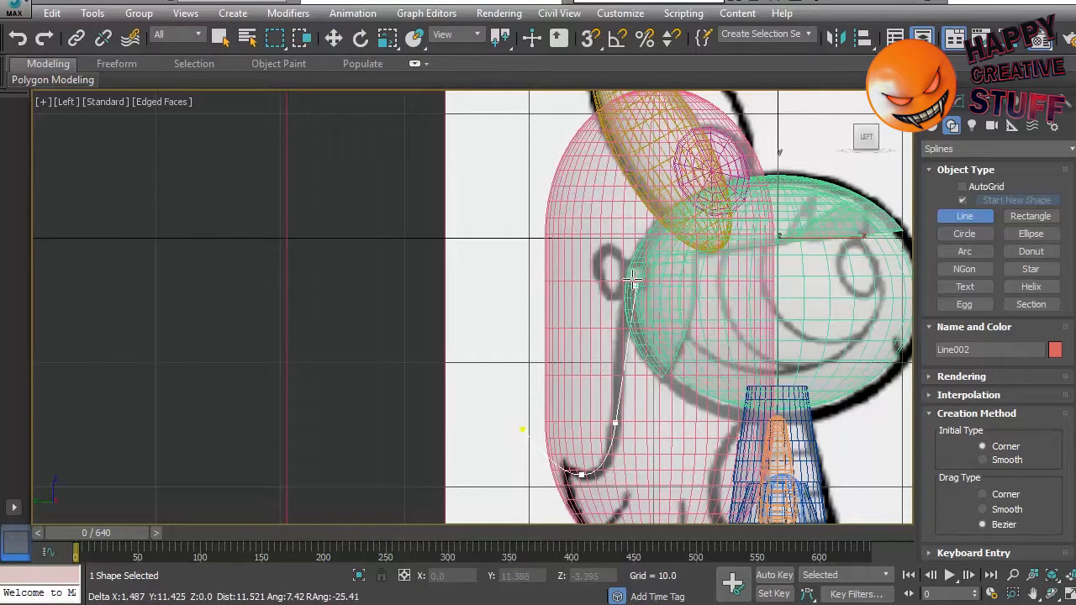
{"action": "left_click", "coordinate": [732, 188]}
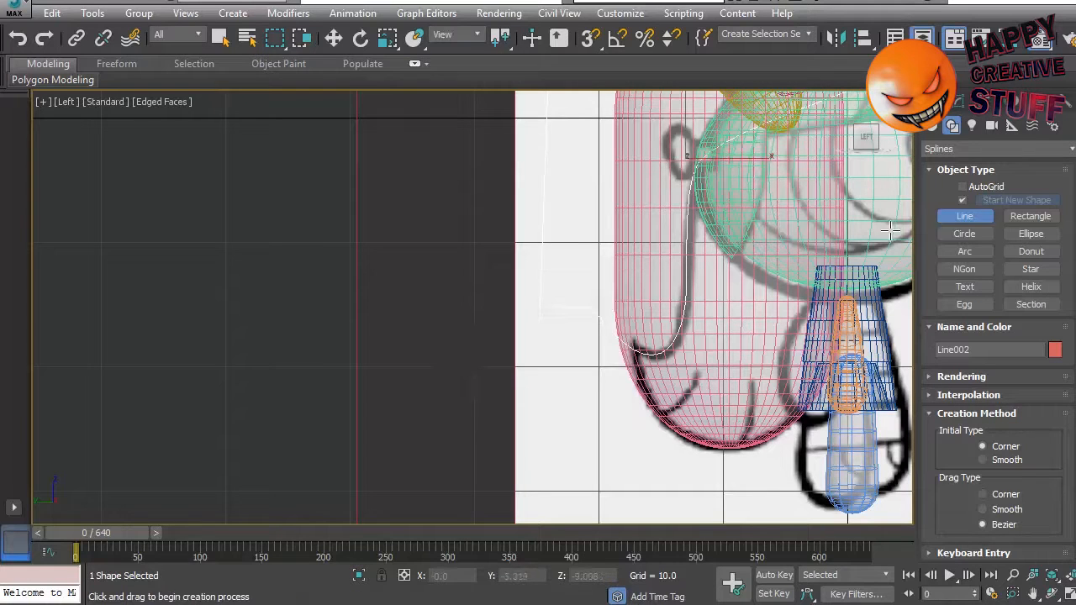
{"action": "left_click", "coordinate": [333, 37]}
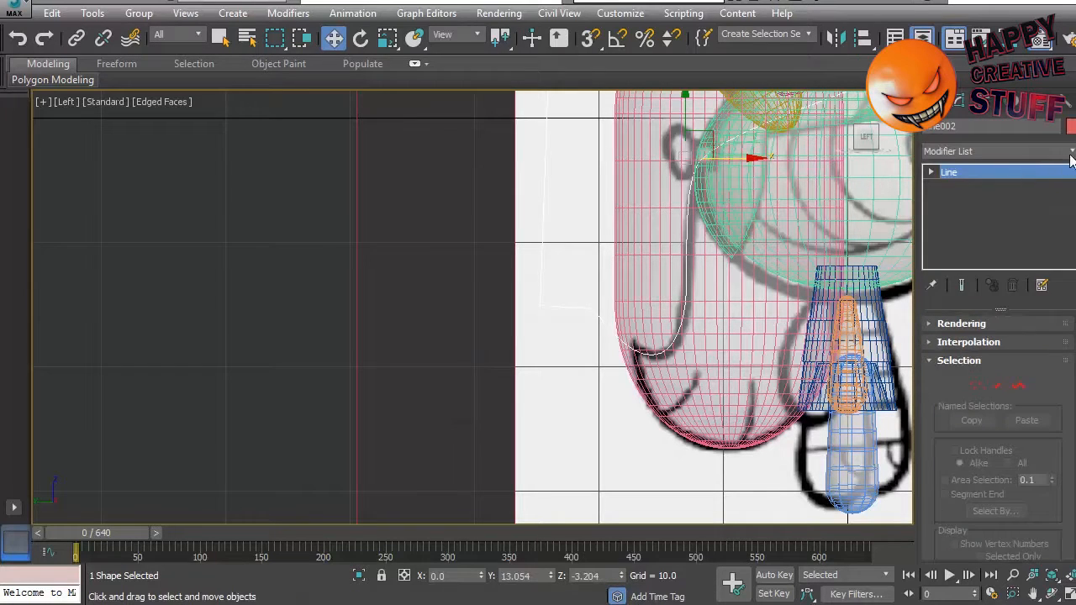
Apply an Extrude modifier to the hair outline with an Amount of about 87.5
{"action": "left_click", "coordinate": [995, 151]}
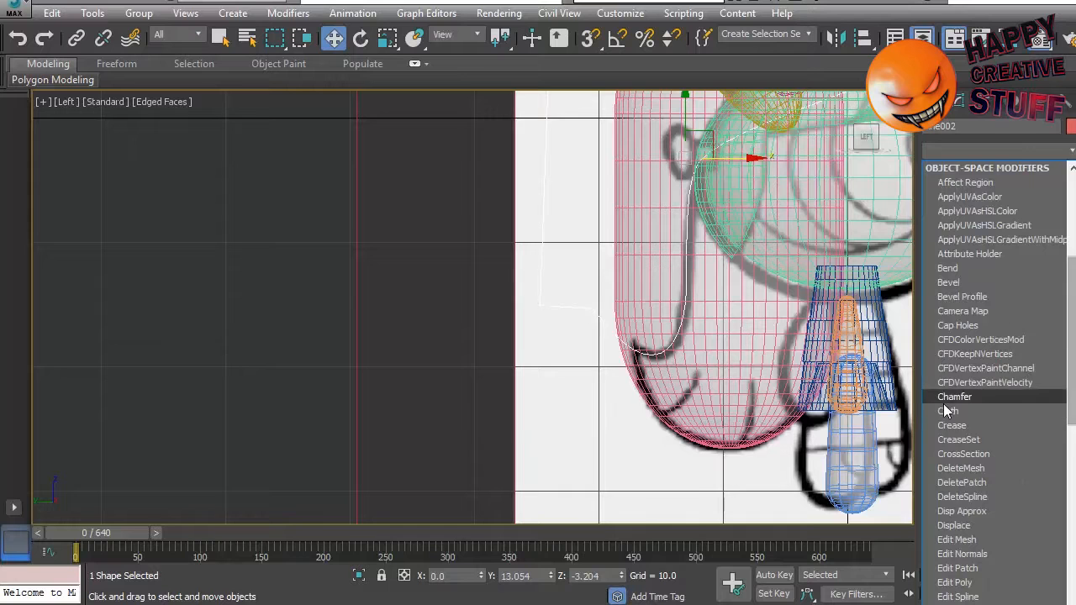
{"action": "scroll", "scroll_direction": "down", "scroll_amount": 3}
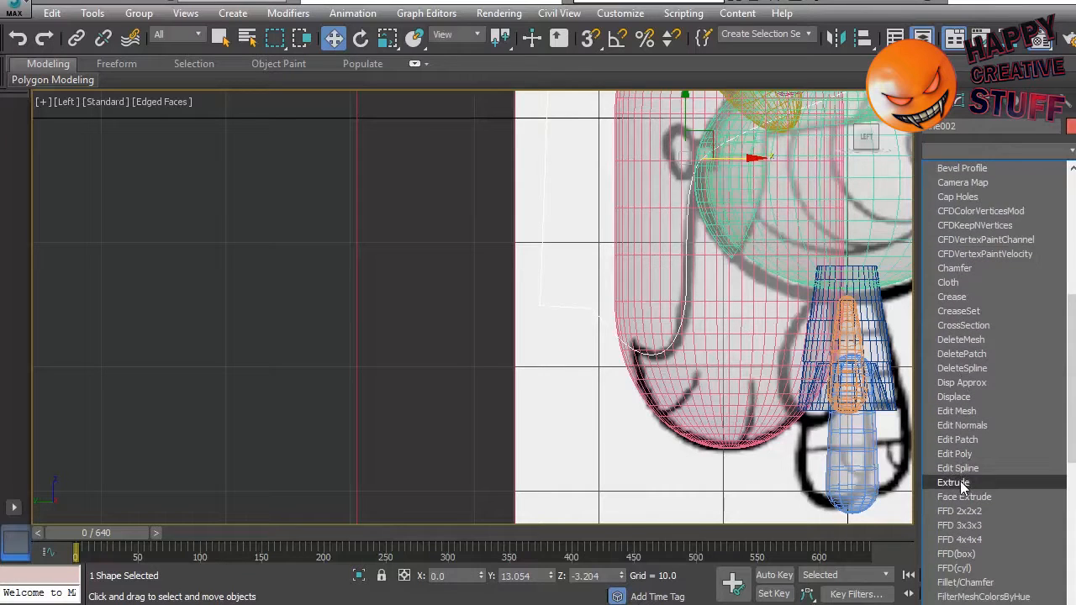
{"action": "left_click", "coordinate": [953, 480]}
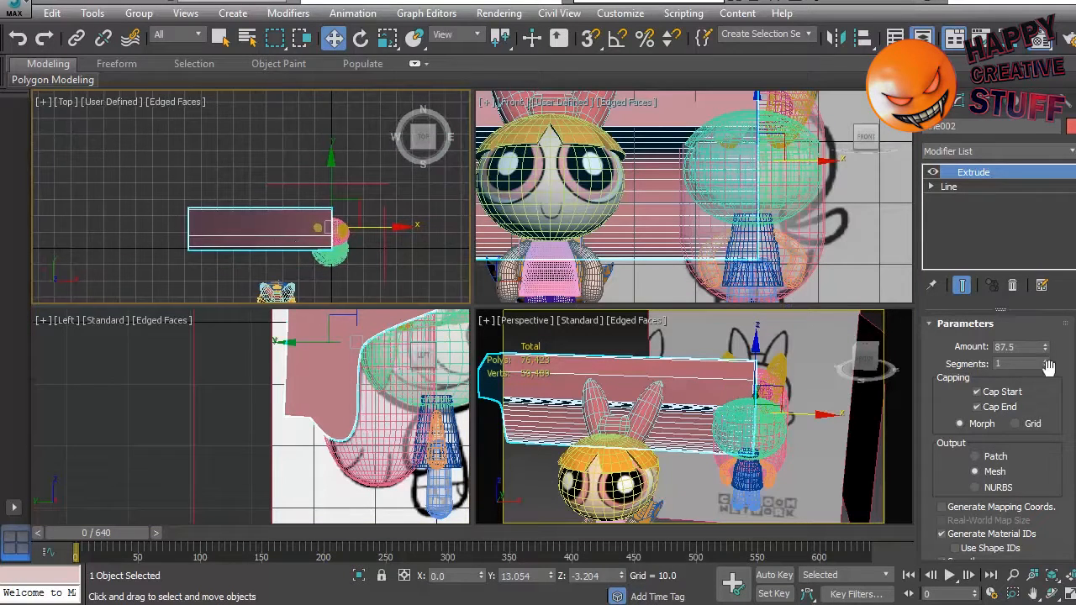
{"action": "left_click_drag", "start_coordinate": [1045, 346], "coordinate": [1045, 440]}
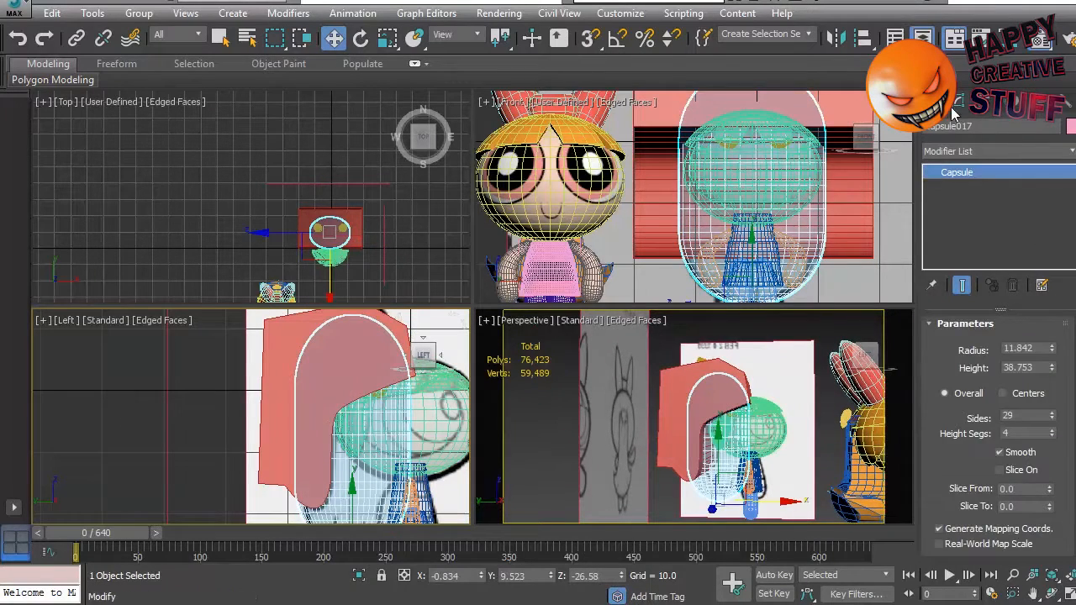
Start a Boolean compound object on Capsule017 to cut away the extruded hair slab
{"action": "left_click", "coordinate": [955, 125]}
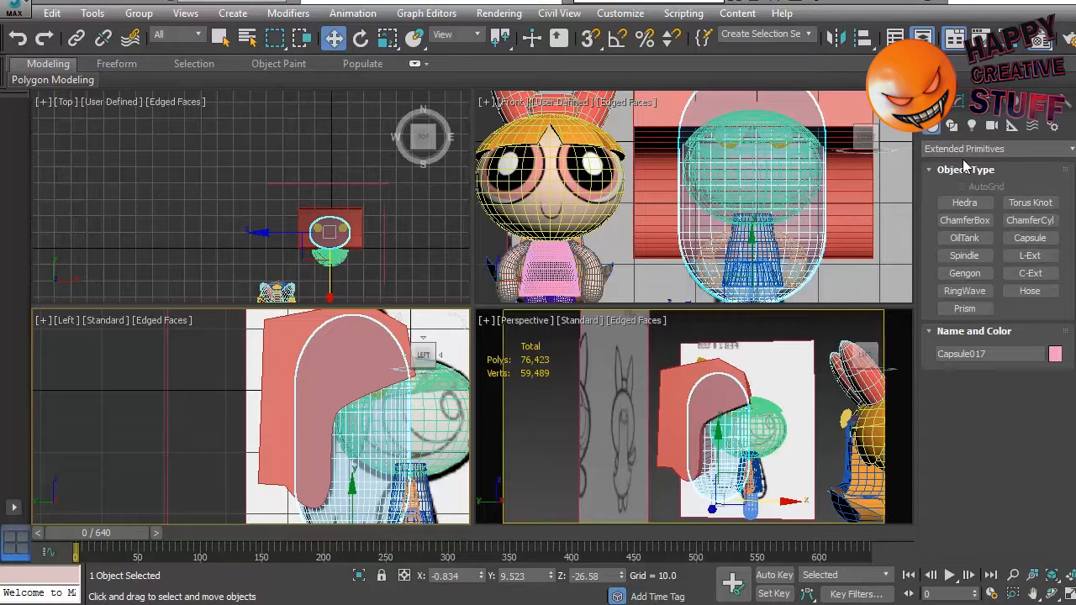
{"action": "left_click", "coordinate": [997, 148]}
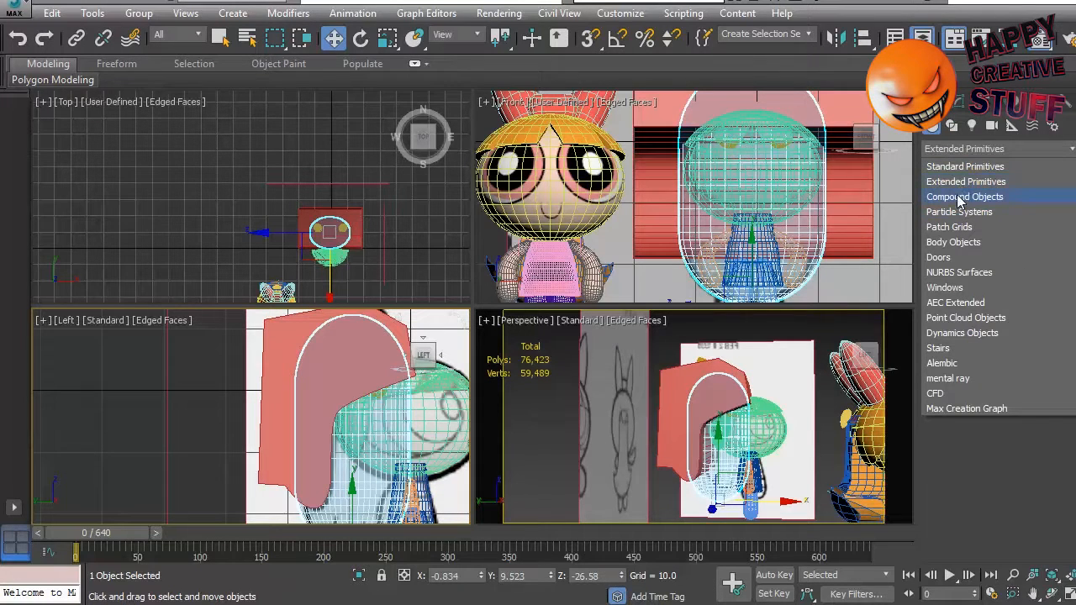
{"action": "left_click", "coordinate": [965, 195]}
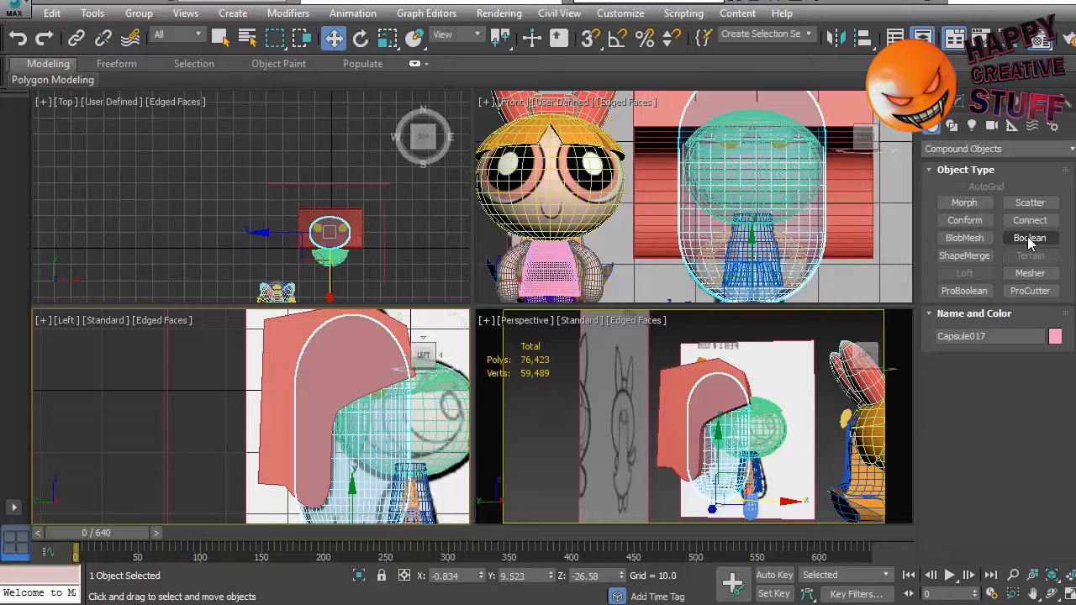
{"action": "left_click", "coordinate": [1029, 239]}
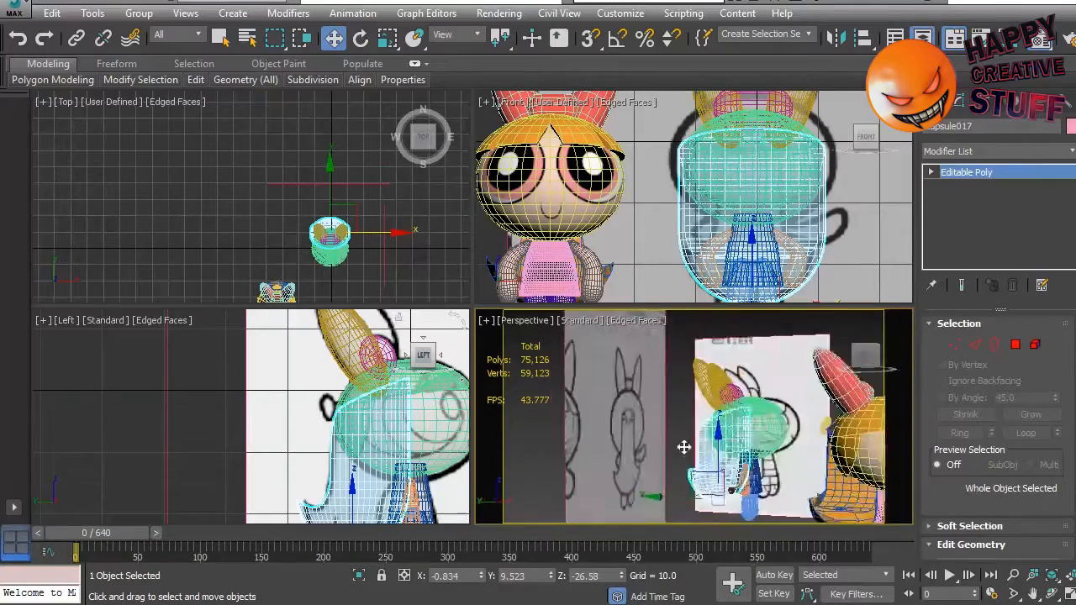
{"action": "left_click_drag", "start_coordinate": [684, 447], "coordinate": [794, 423]}
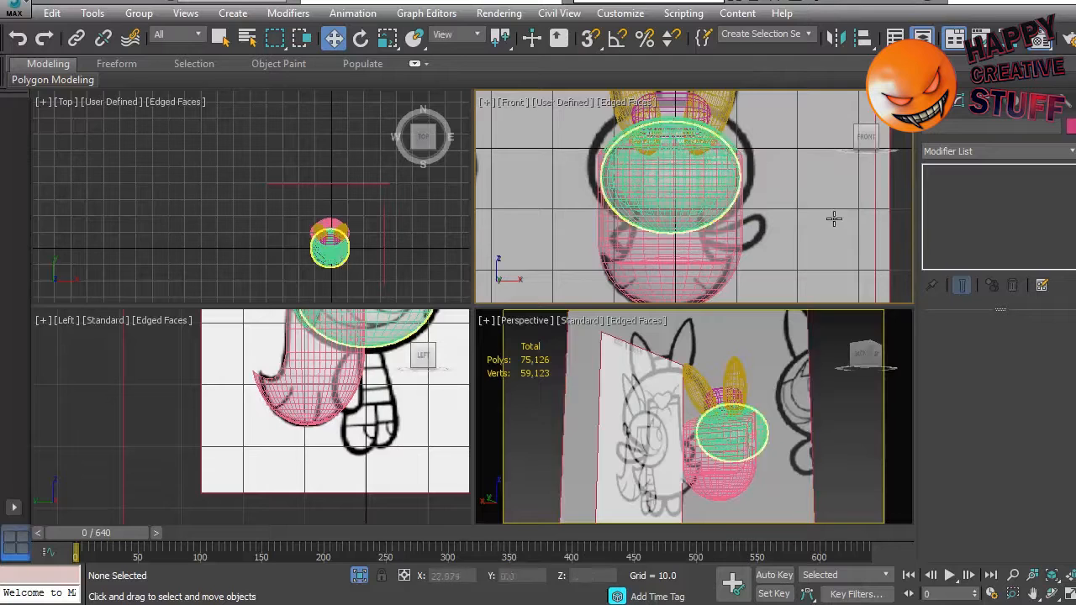
Change the Front viewport shading and draw a Line spline outlining the hair around the head
{"action": "left_click", "coordinate": [952, 126]}
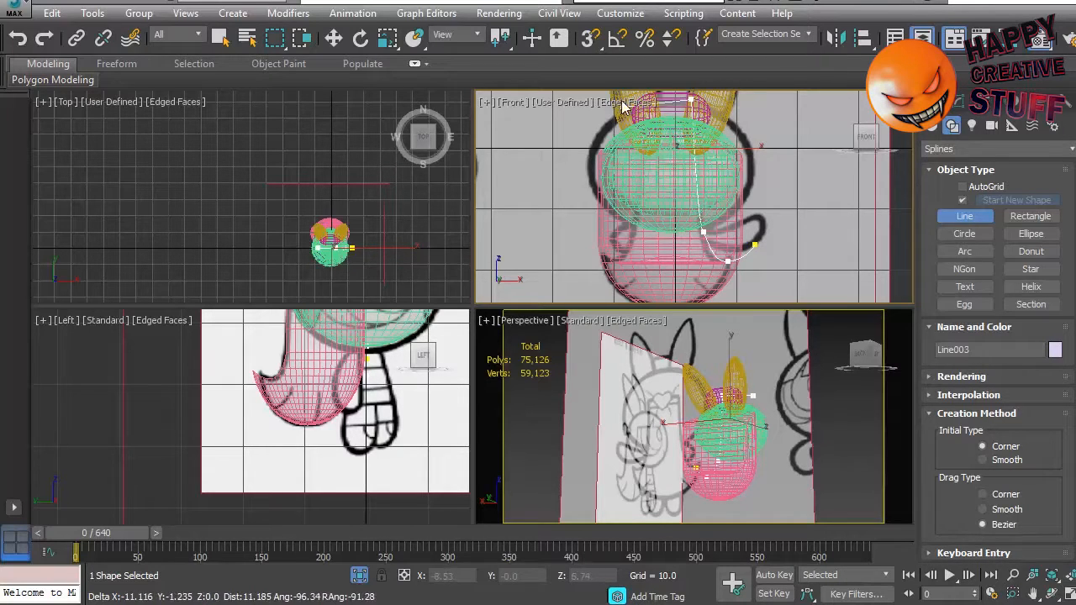
{"action": "left_click", "coordinate": [622, 102]}
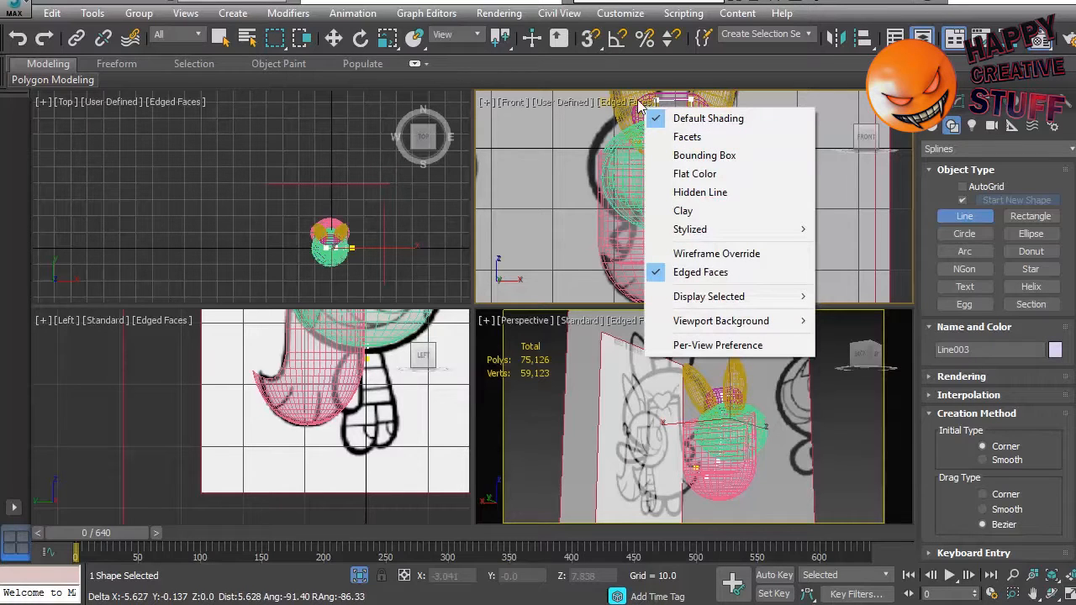
{"action": "left_click", "coordinate": [709, 117]}
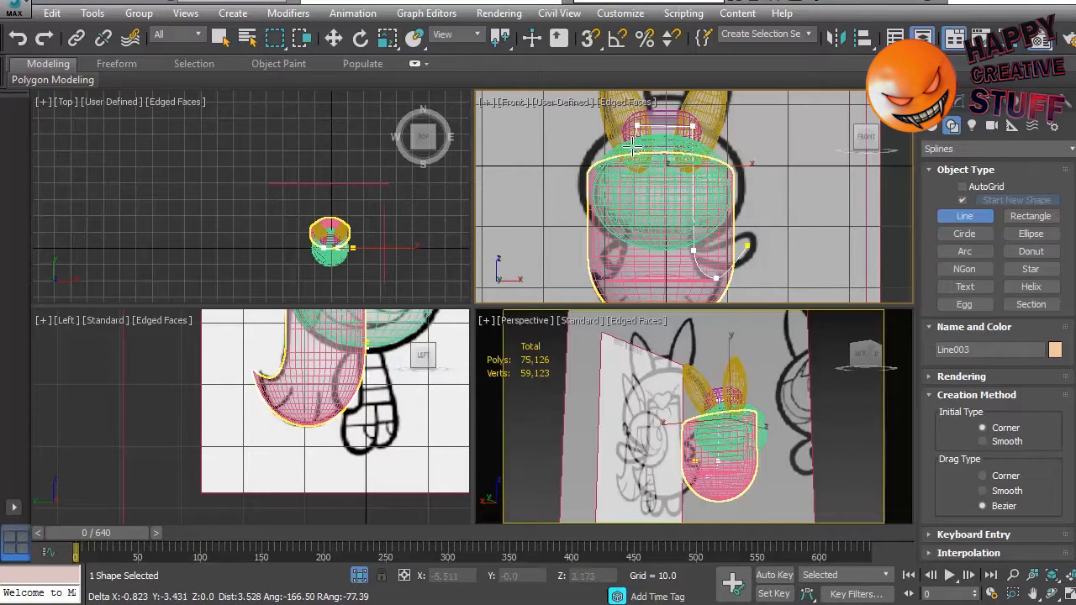
{"action": "left_click_drag", "start_coordinate": [632, 149], "coordinate": [614, 283]}
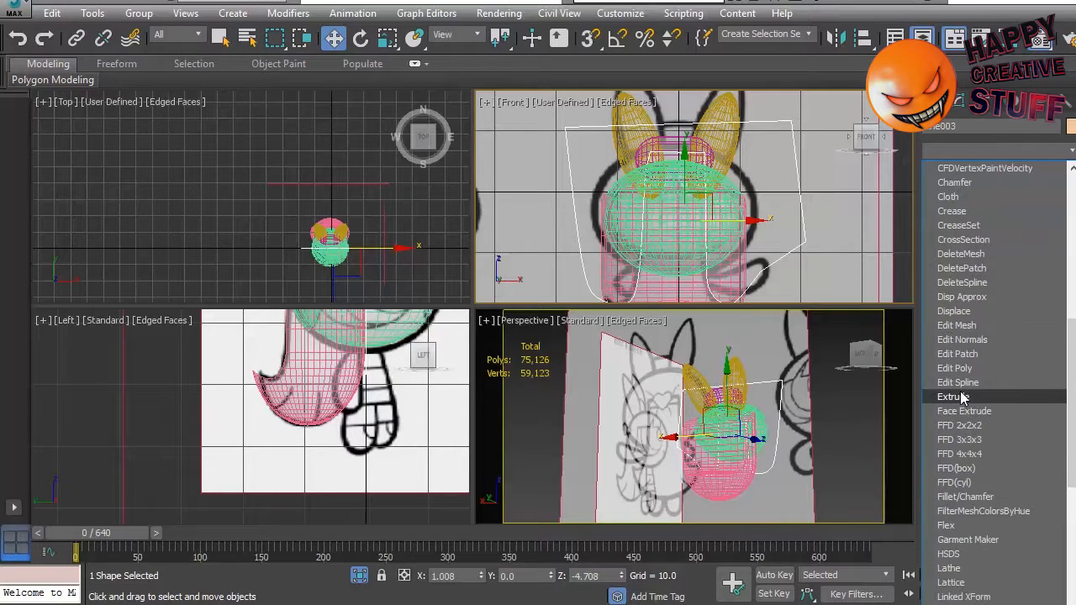
Extrude the front-view outline into a slab with an Amount of about 39.5
{"action": "left_click", "coordinate": [955, 397]}
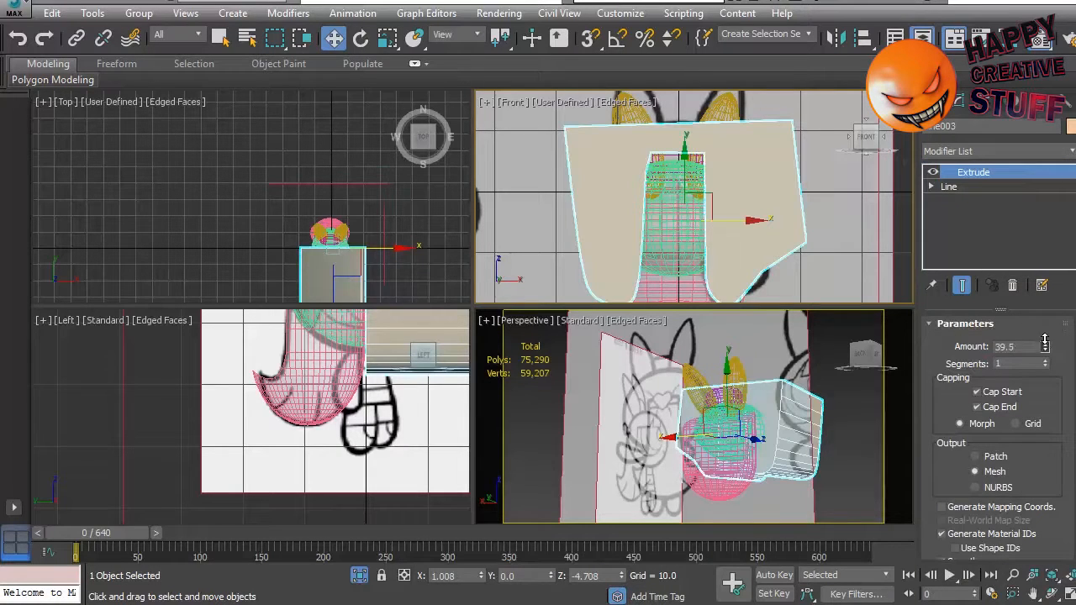
{"action": "left_click_drag", "start_coordinate": [1046, 347], "coordinate": [1046, 327]}
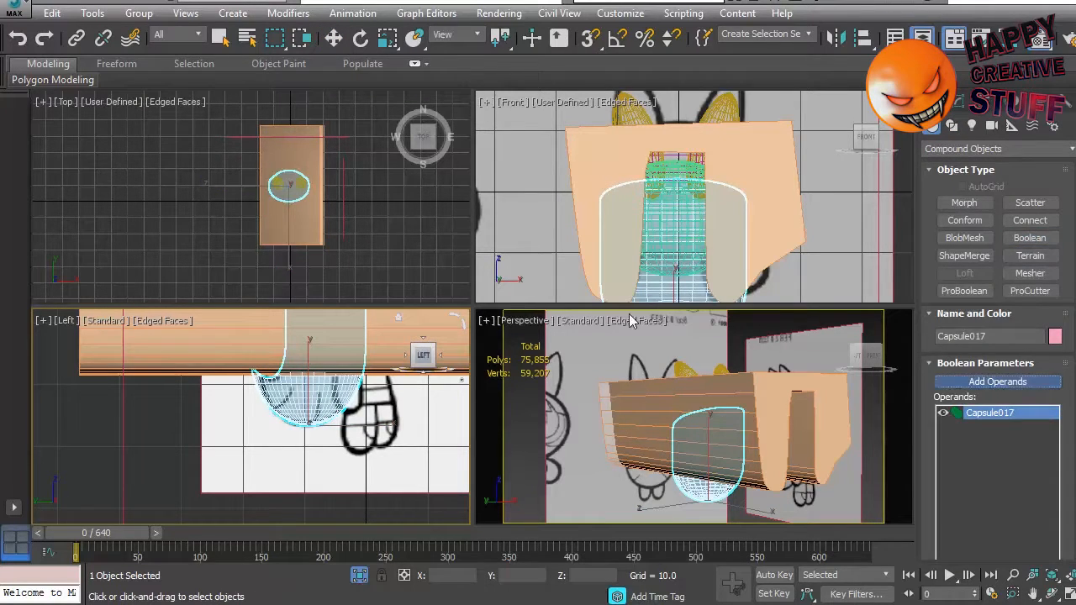
Complete the Boolean cut on the capsule and convert the hair piece to Editable Poly
{"action": "left_click", "coordinate": [997, 380]}
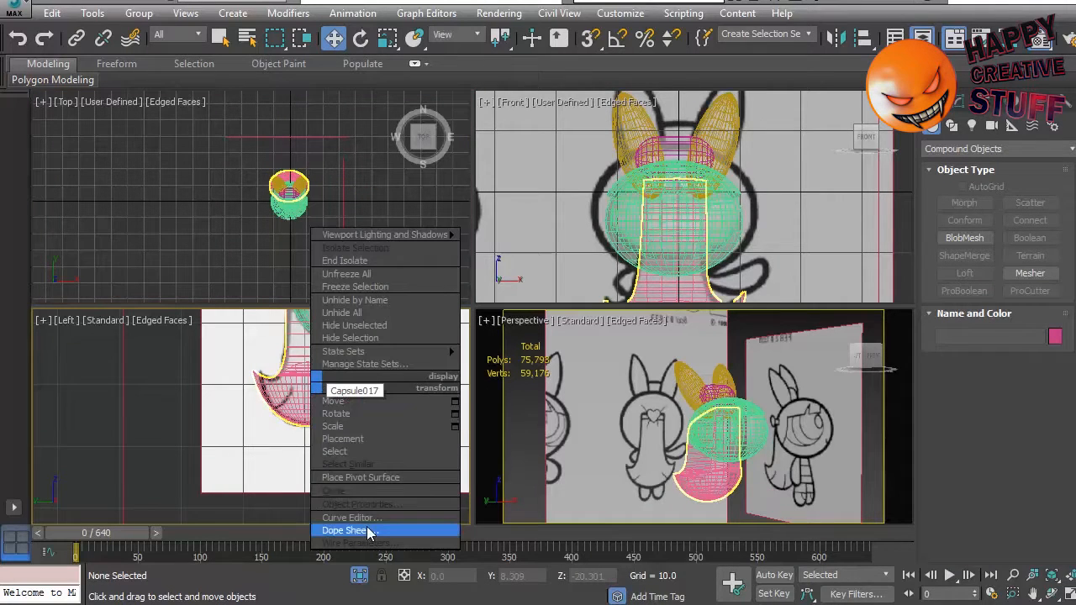
{"action": "mouse_move", "coordinate": [210, 261]}
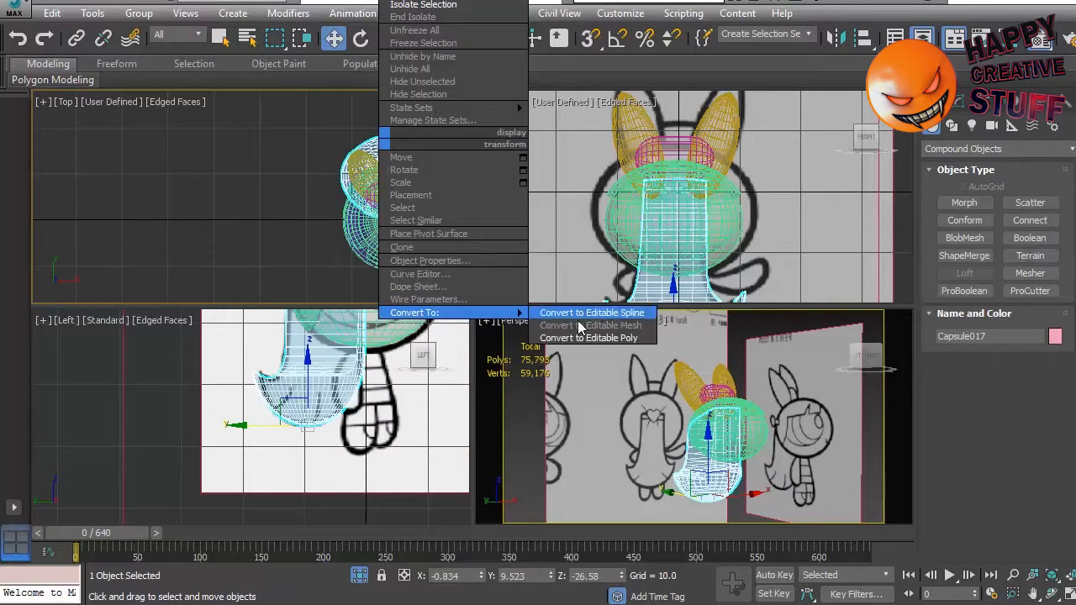
{"action": "left_click", "coordinate": [588, 337]}
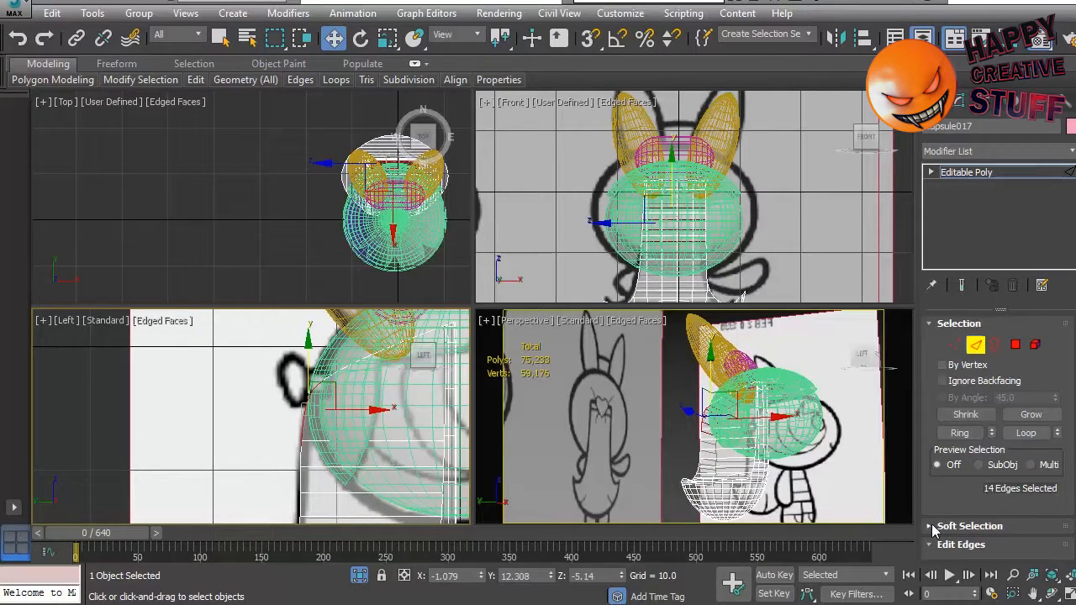
Enable Use Soft Selection on the selected hair edges with Falloff 16.4
{"action": "left_click", "coordinate": [968, 525]}
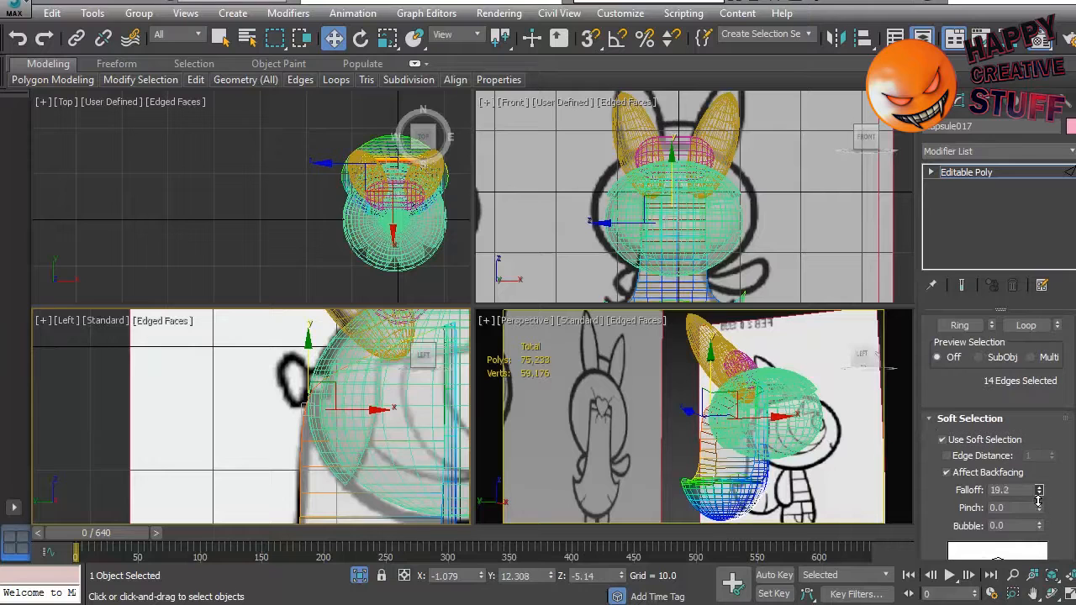
{"action": "left_click_drag", "start_coordinate": [1039, 491], "coordinate": [1039, 501]}
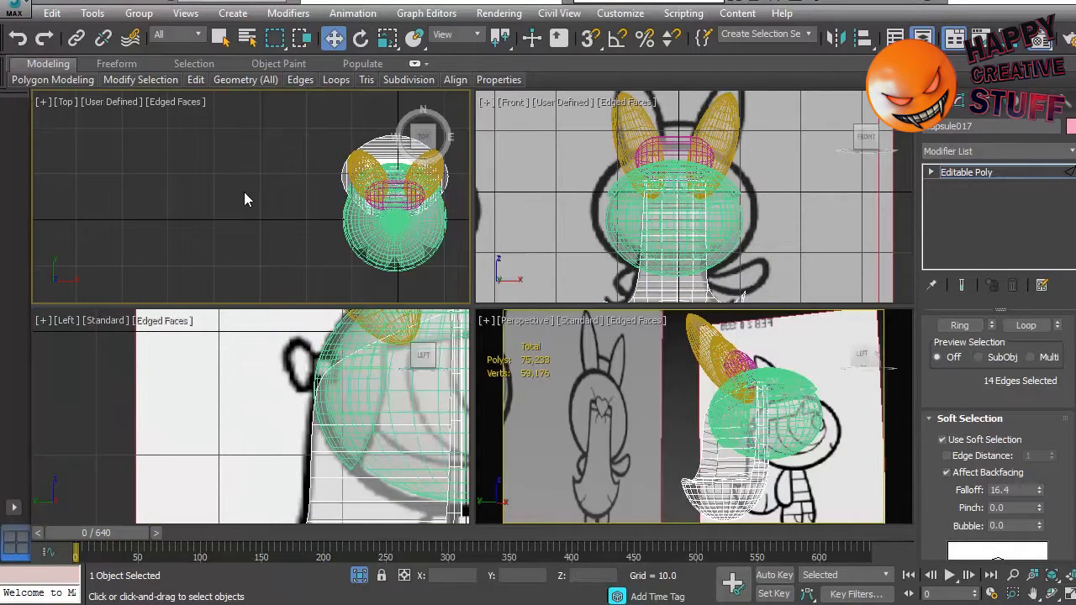
{"action": "right_click", "coordinate": [249, 198]}
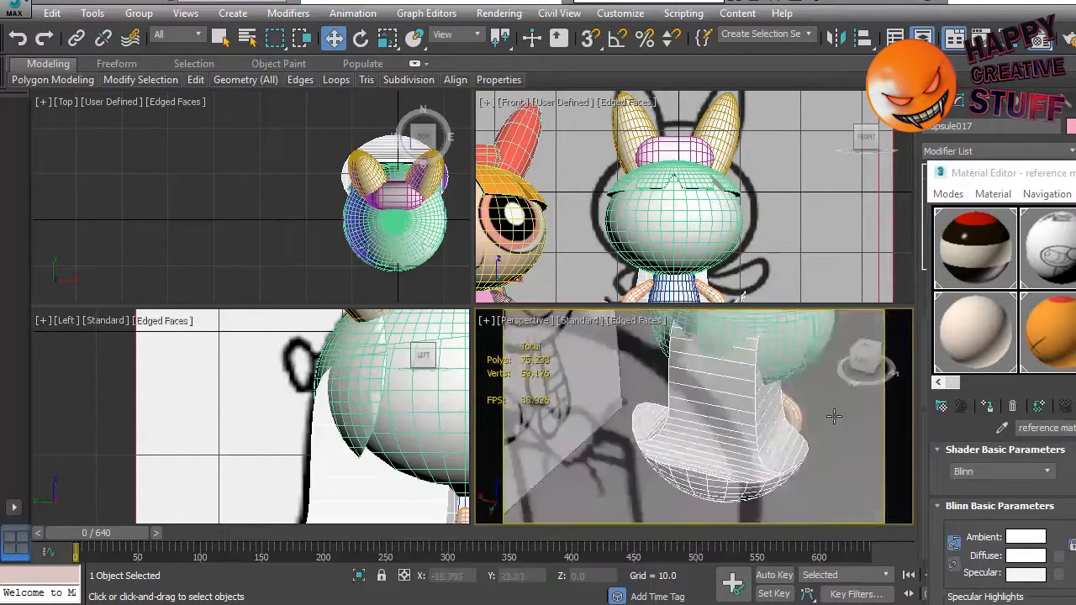
Drag the soft-selected lower hair outward so it flares around the head
{"action": "left_click_drag", "start_coordinate": [834, 417], "coordinate": [787, 373]}
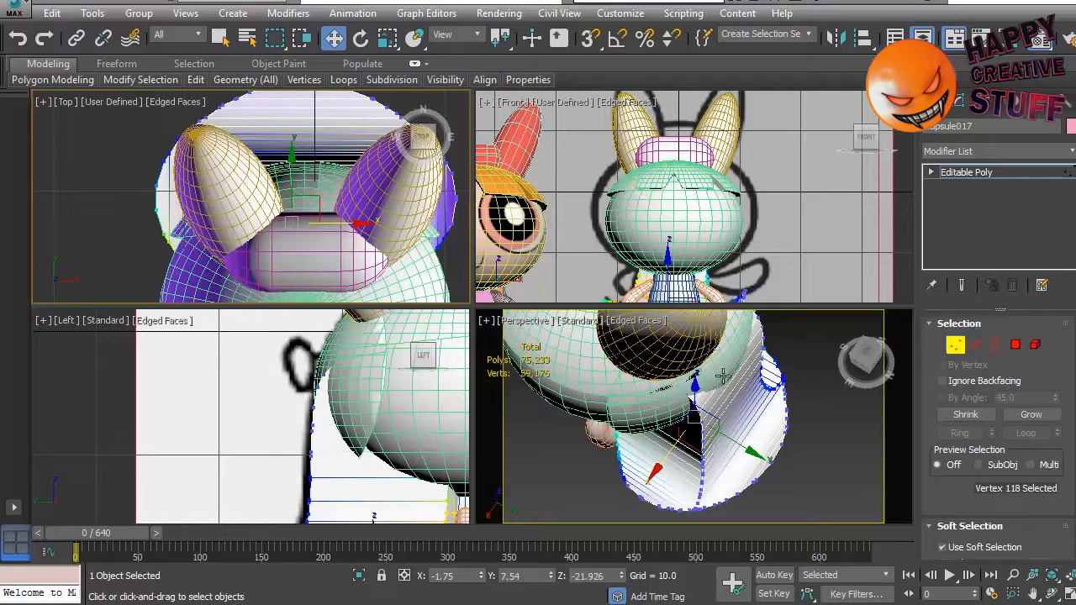
Isolate the hair mesh and select a band of its edges in the Top viewport
{"action": "right_click", "coordinate": [723, 376]}
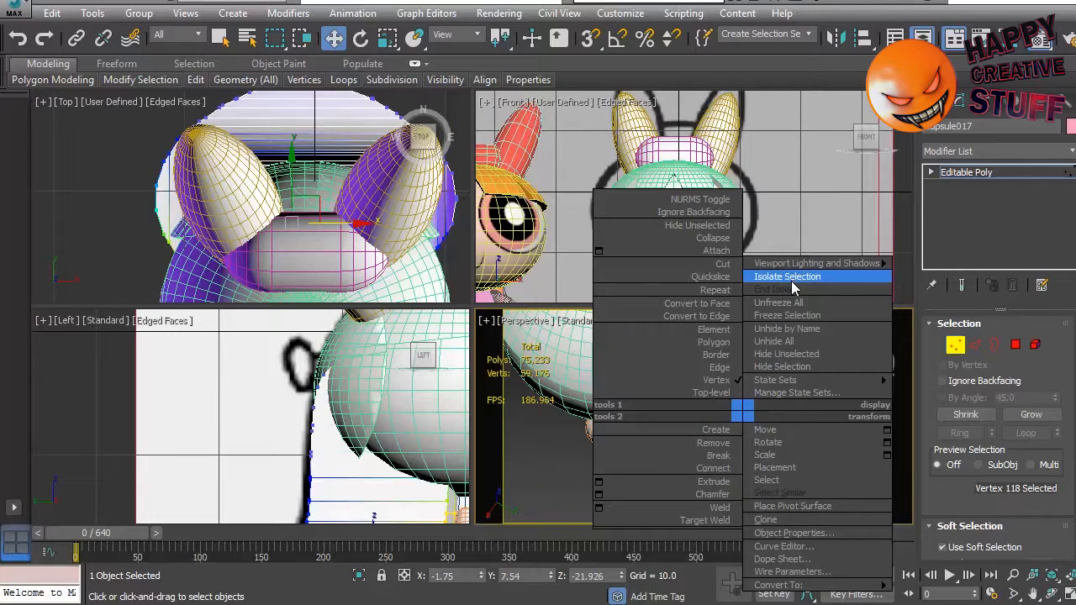
{"action": "left_click", "coordinate": [787, 276]}
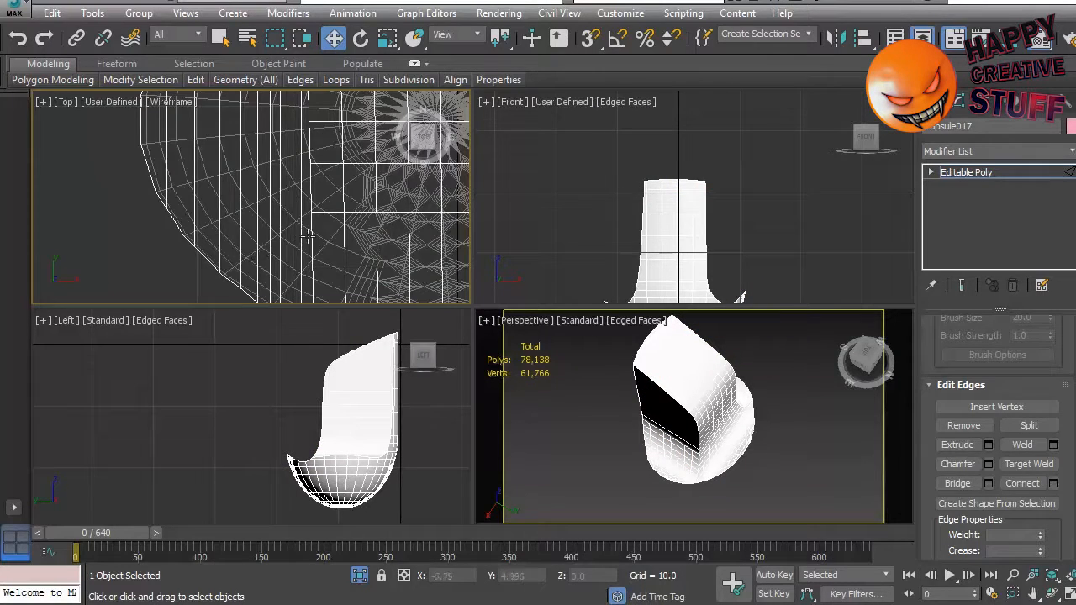
{"action": "left_click_drag", "start_coordinate": [306, 239], "coordinate": [114, 116]}
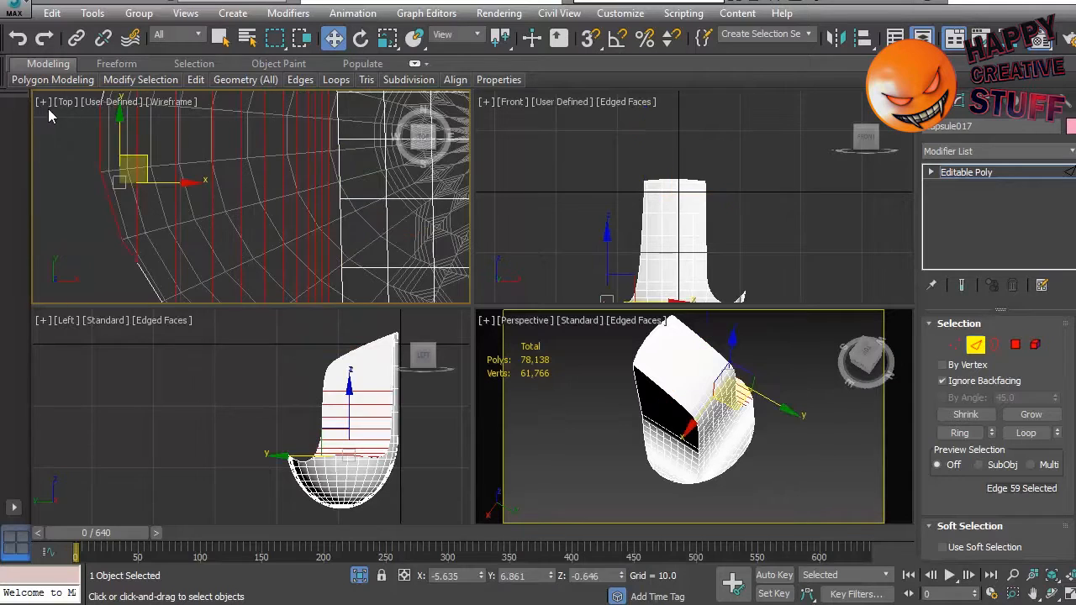
{"action": "left_click", "coordinate": [1026, 432]}
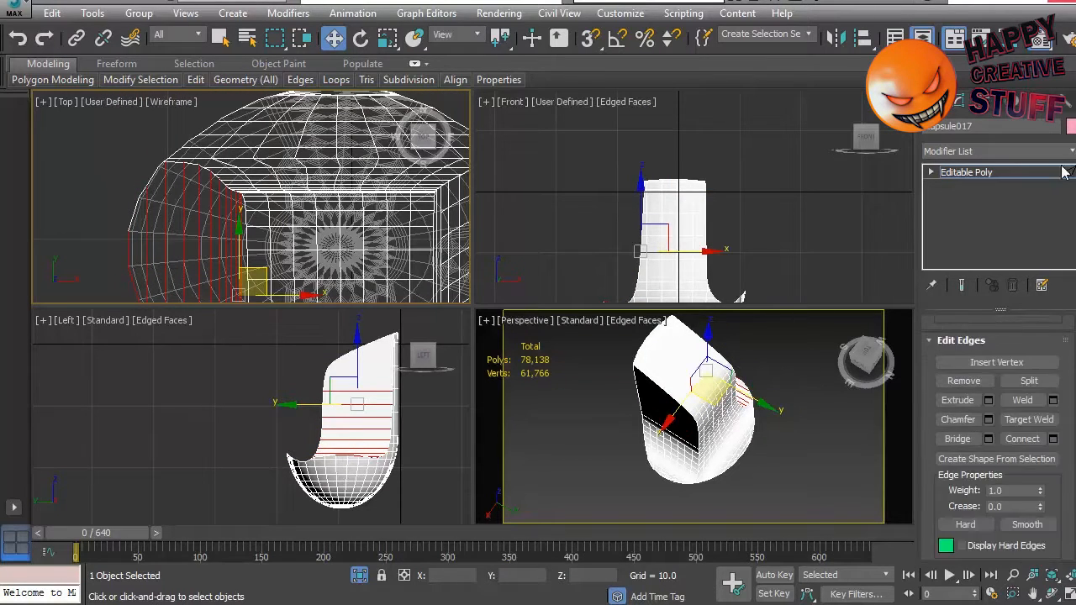
Soft-select the hair's vertices and tighten the falloff to about 10.4
{"action": "left_click", "coordinate": [1022, 438]}
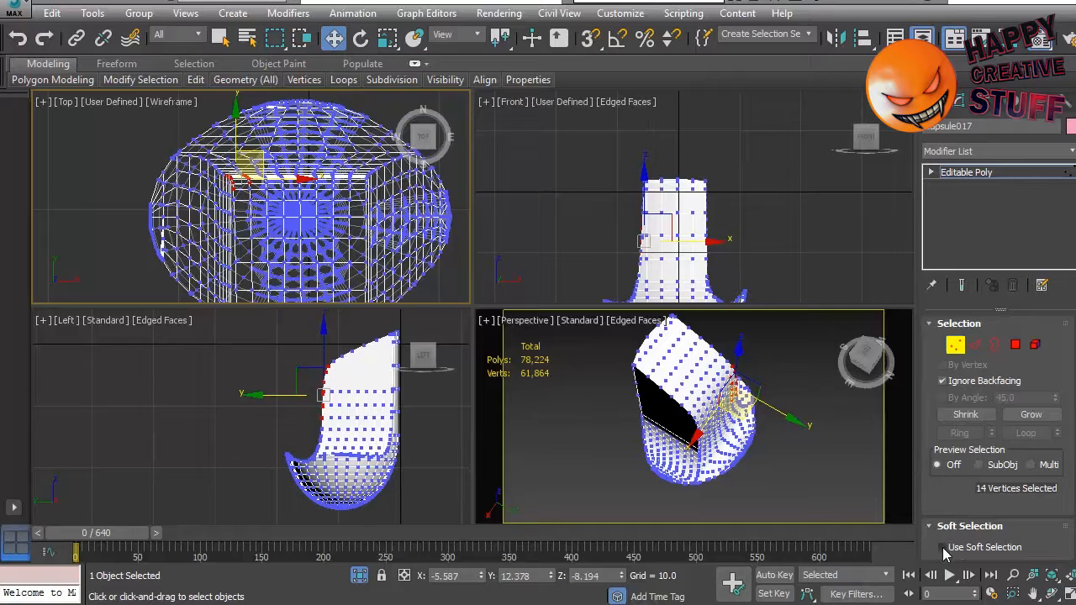
{"action": "left_click", "coordinate": [941, 548]}
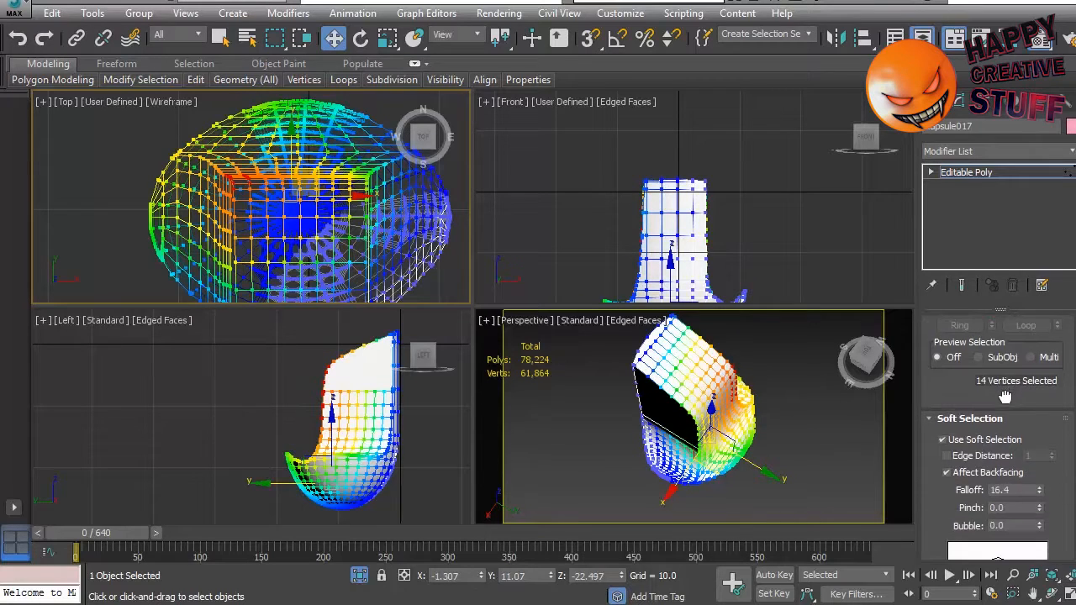
{"action": "left_click_drag", "start_coordinate": [1039, 491], "coordinate": [1039, 504]}
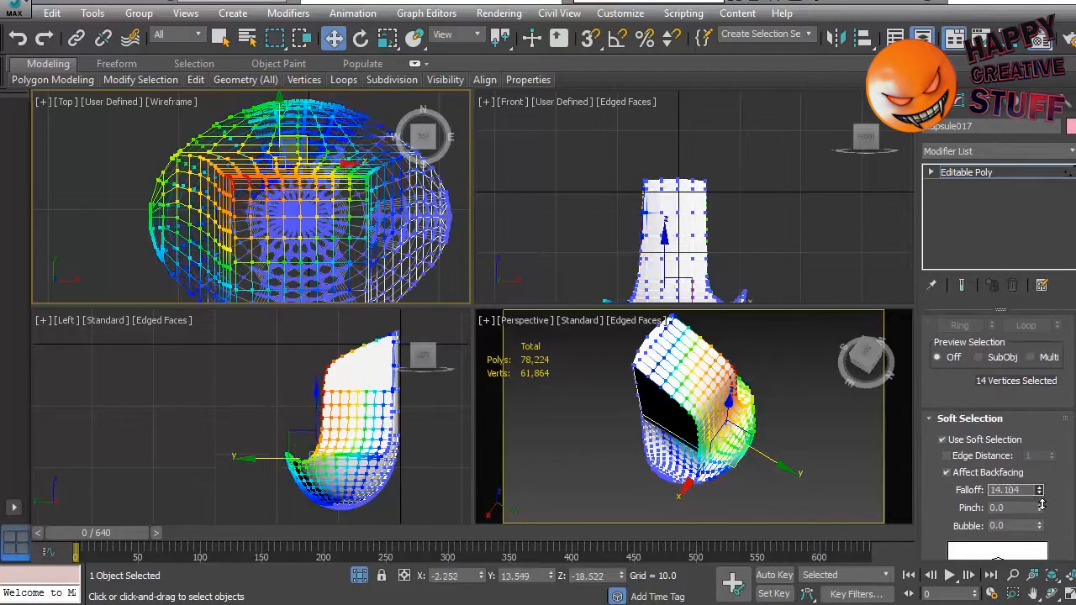
{"action": "left_click_drag", "start_coordinate": [1039, 487], "coordinate": [1039, 501]}
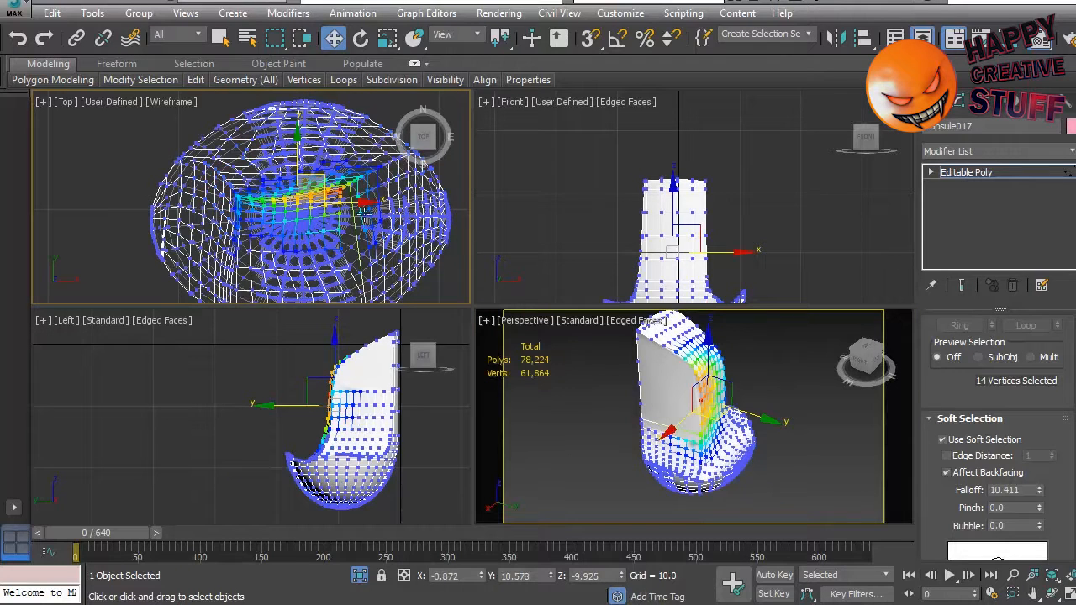
{"action": "mouse_move", "coordinate": [530, 206]}
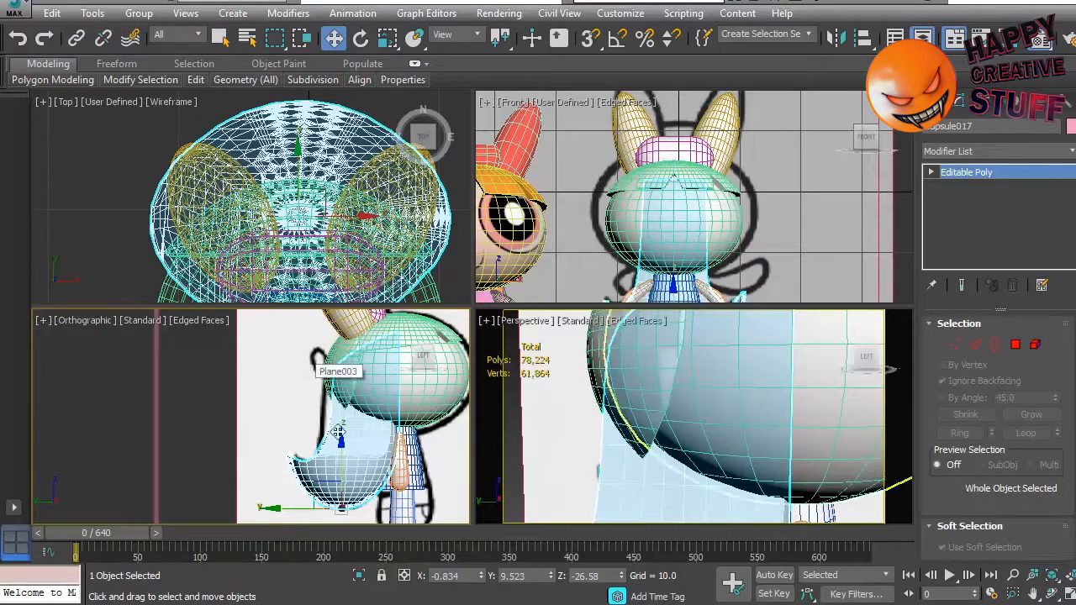
Enter vertex editing on the head and view it from the Back
{"action": "left_click", "coordinate": [955, 343]}
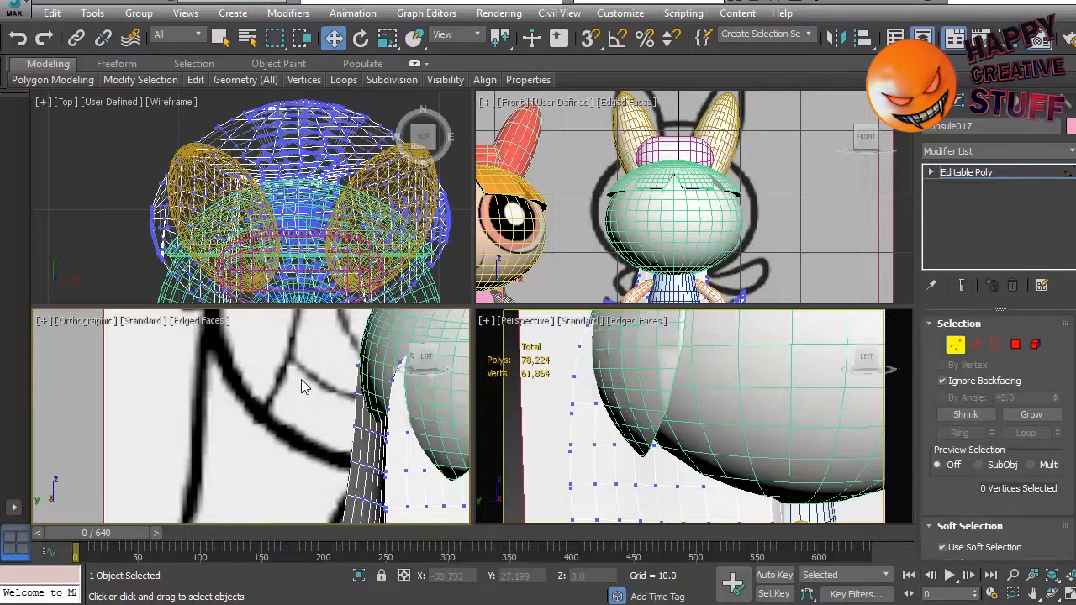
{"action": "left_click", "coordinate": [85, 319]}
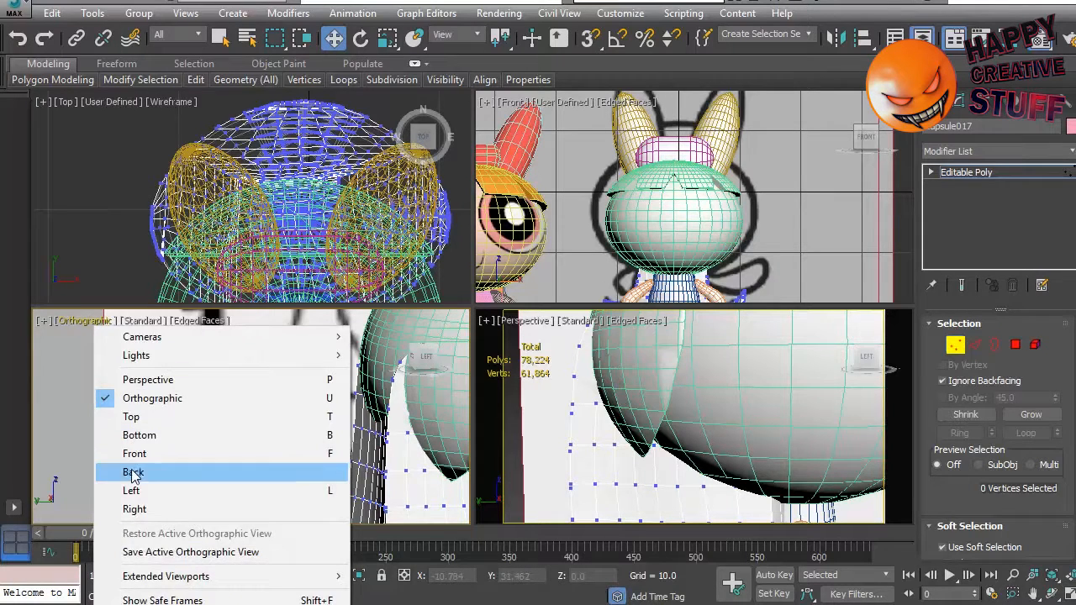
{"action": "left_click", "coordinate": [131, 491]}
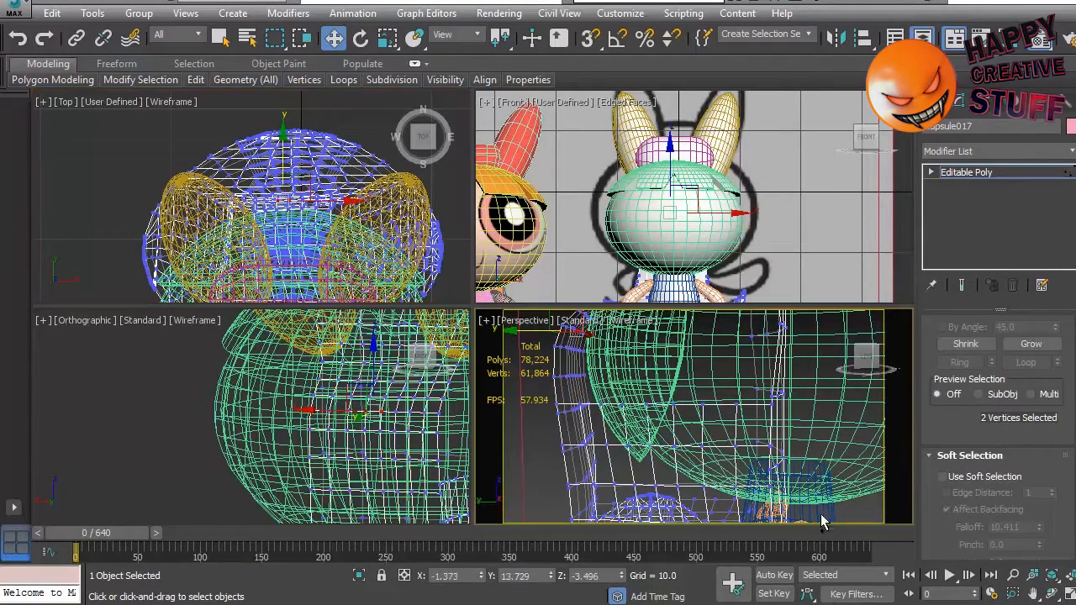
Soft-select with falloff about 2.0 and push the back-of-head vertices outward into a hairband strip
{"action": "left_click", "coordinate": [941, 478]}
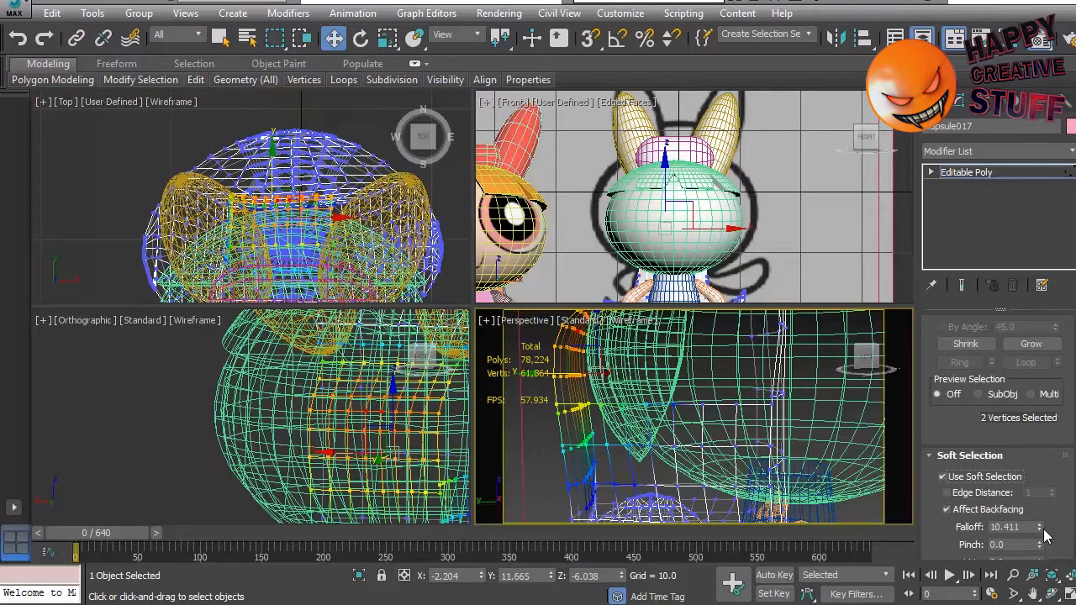
{"action": "left_click_drag", "start_coordinate": [1039, 526], "coordinate": [1039, 538]}
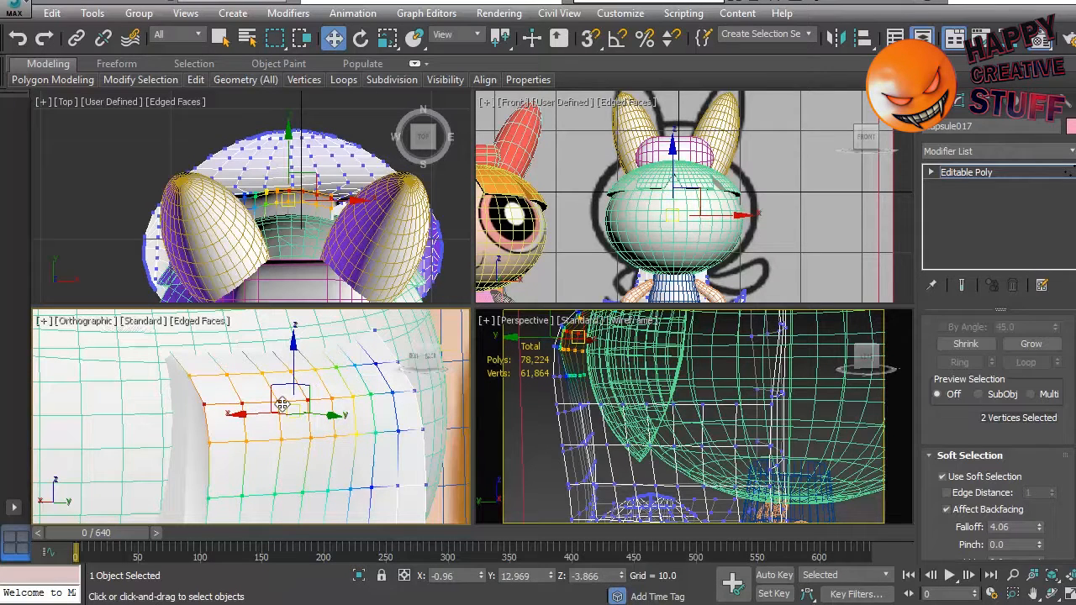
{"action": "left_click_drag", "start_coordinate": [283, 403], "coordinate": [316, 400]}
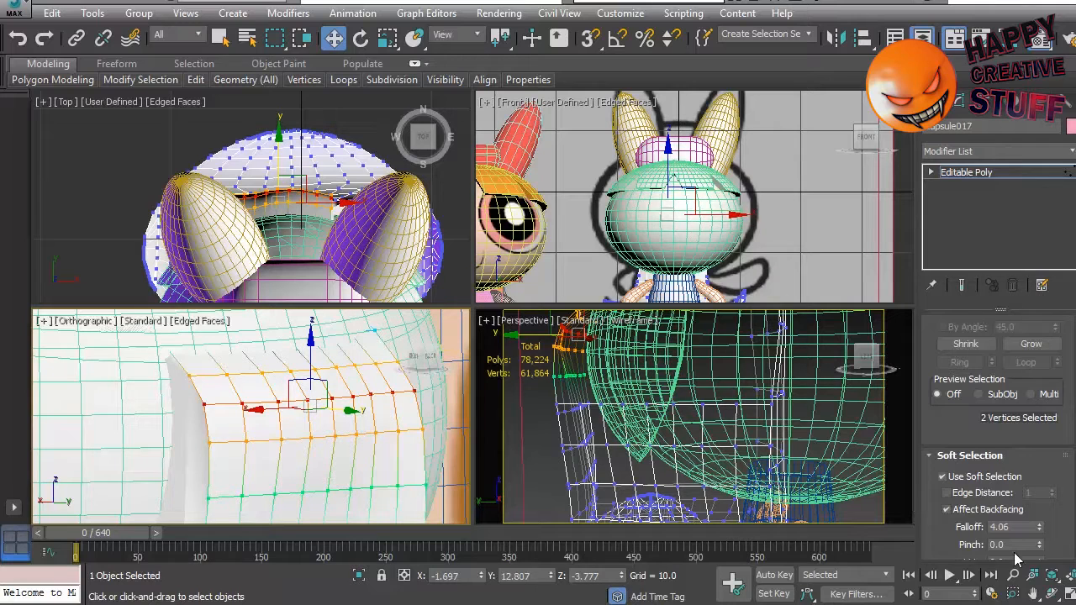
{"action": "left_click", "coordinate": [1039, 522]}
{"action": "type", "text": "2"}
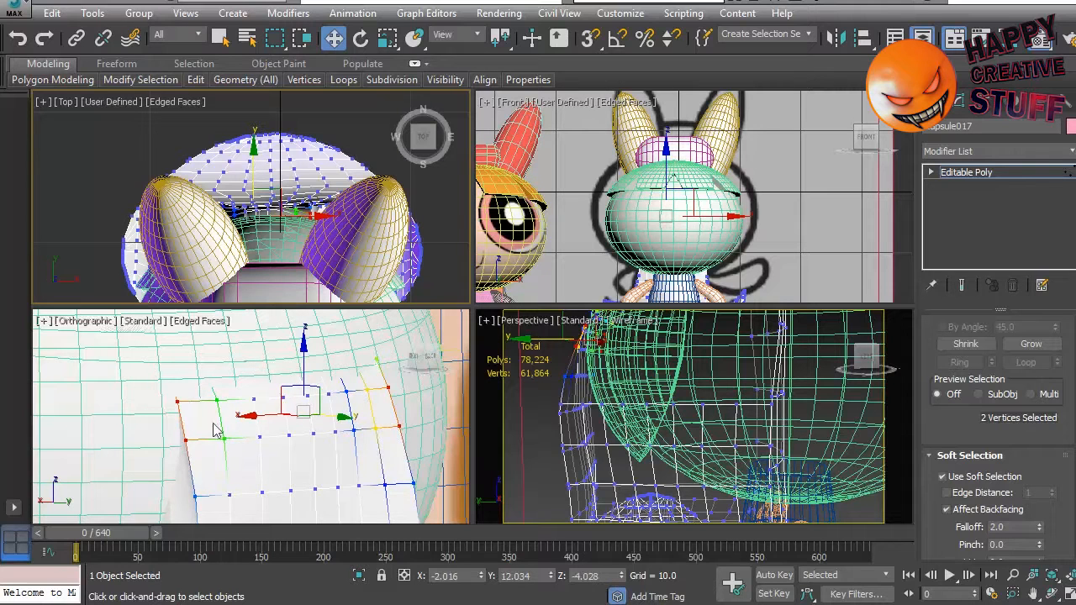
{"action": "left_click_drag", "start_coordinate": [243, 417], "coordinate": [198, 437]}
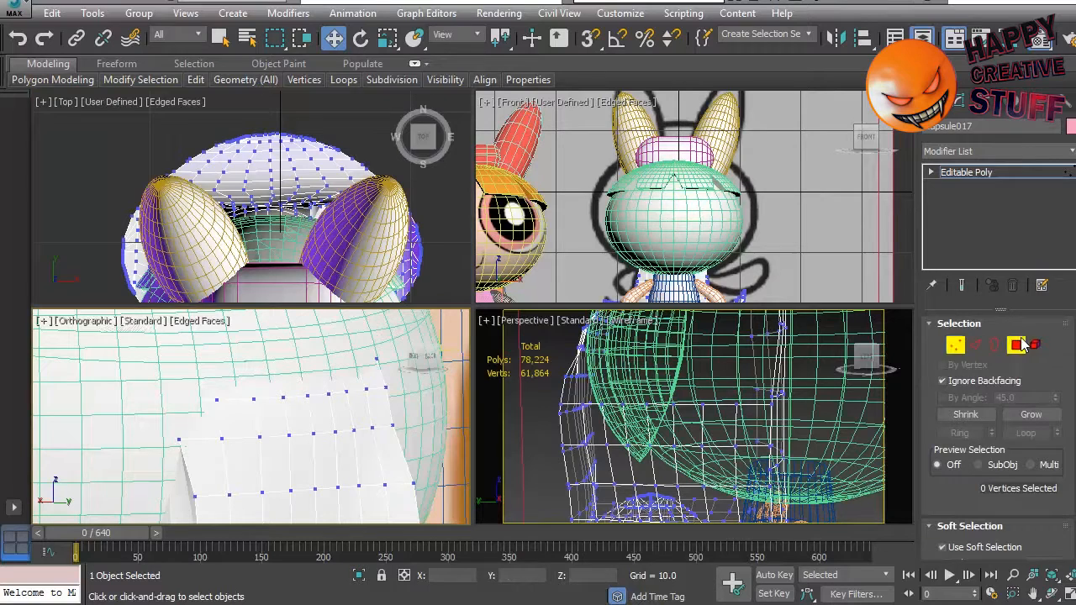
Switch to Polygon level to select the raised strip's faces
{"action": "left_click", "coordinate": [1015, 345]}
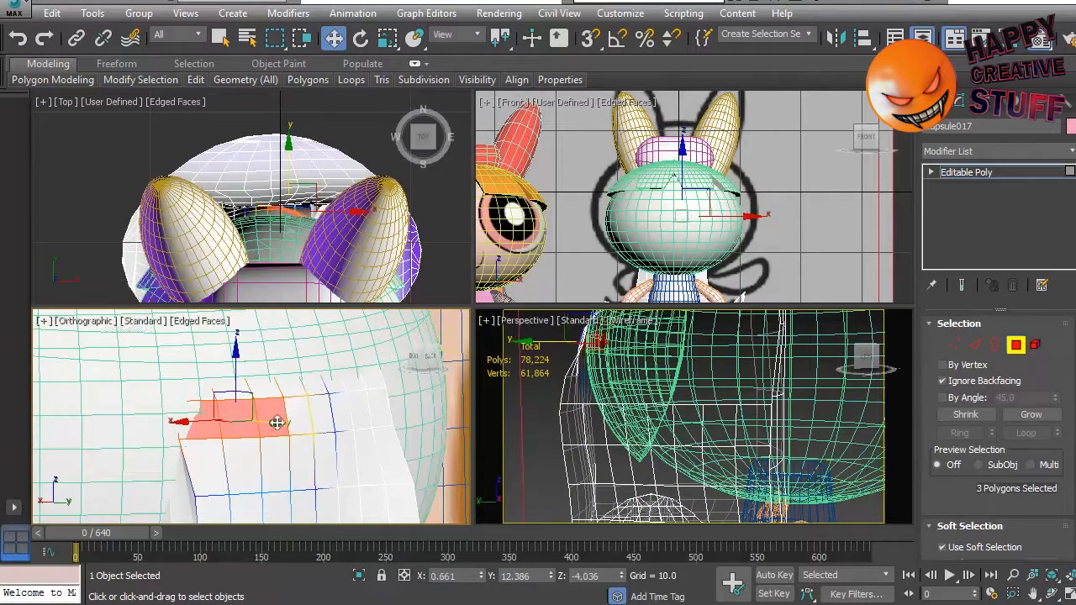